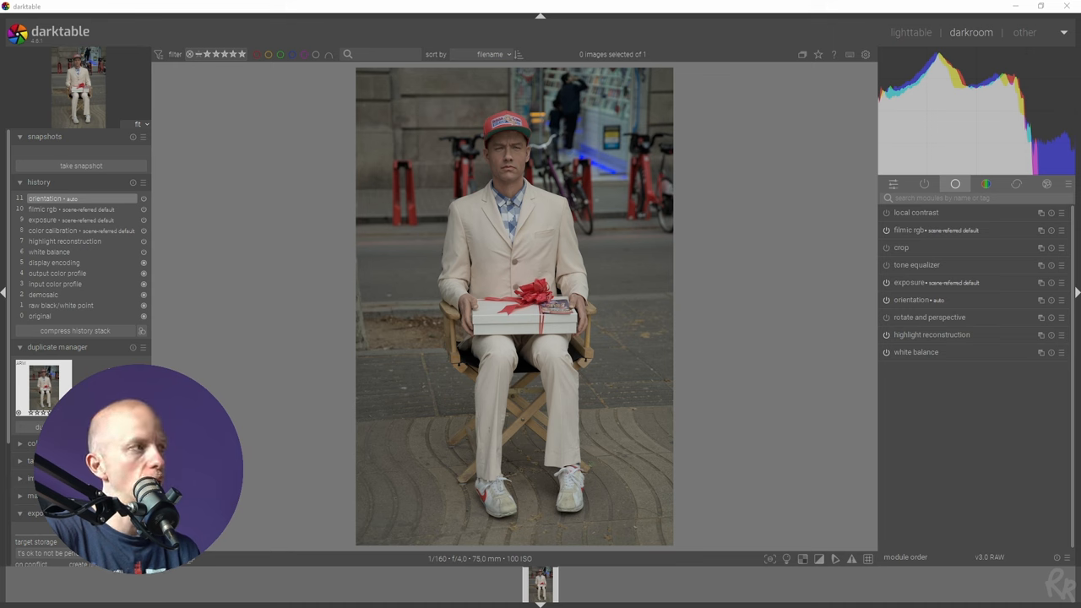
pyautogui.moveTo(454, 182)
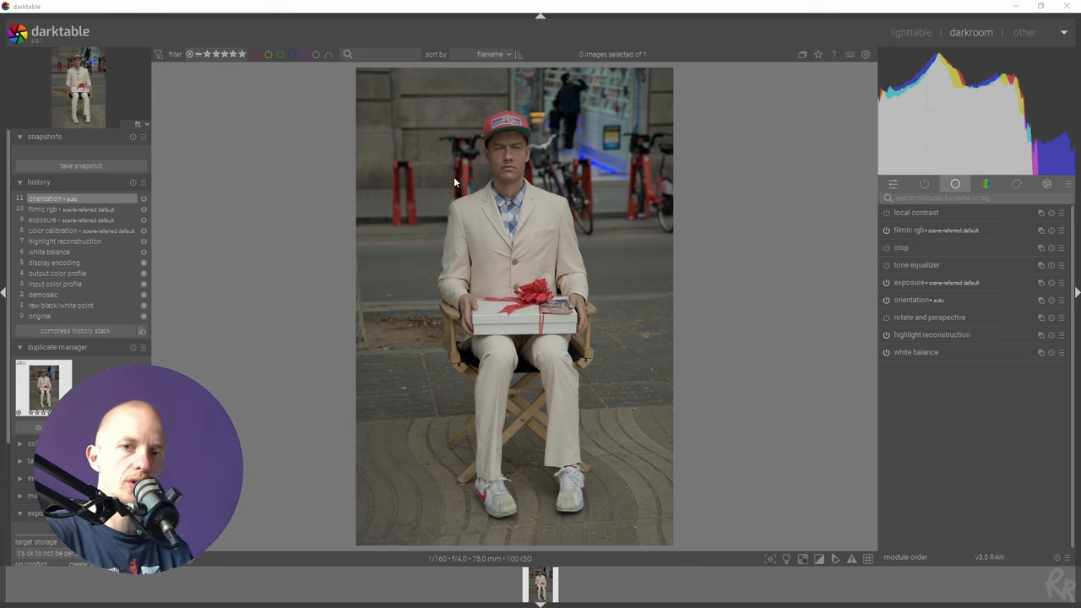
pyautogui.moveTo(839, 501)
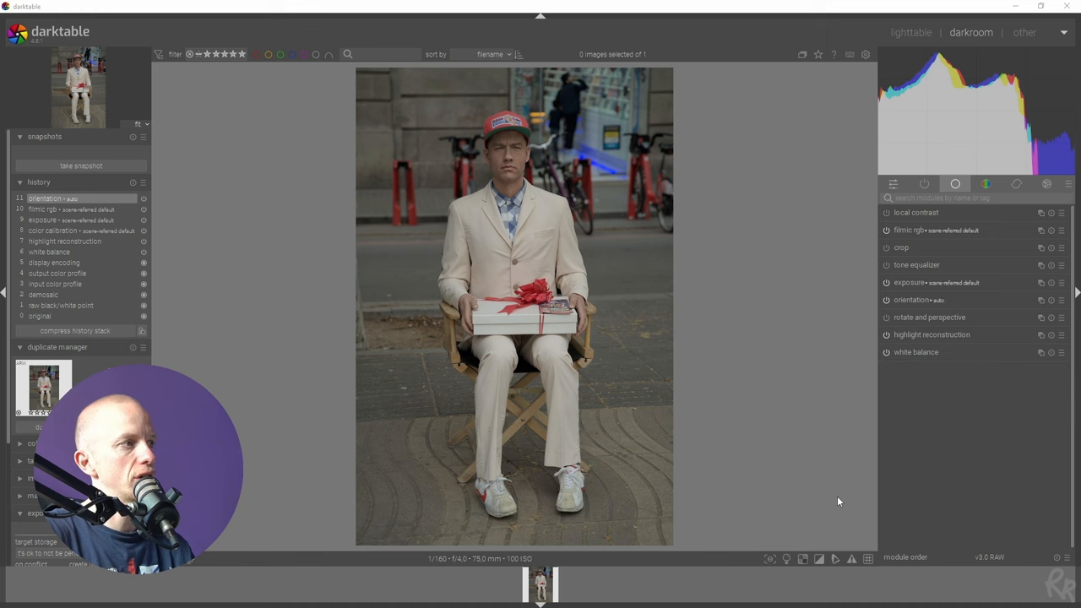
pyautogui.moveTo(772, 384)
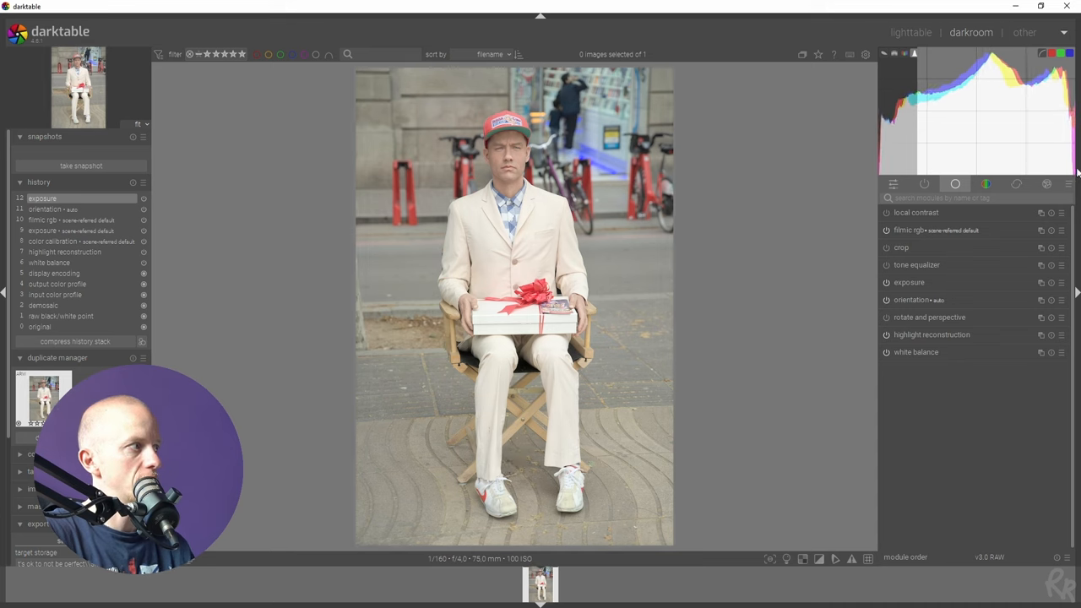
pyautogui.moveTo(979, 88)
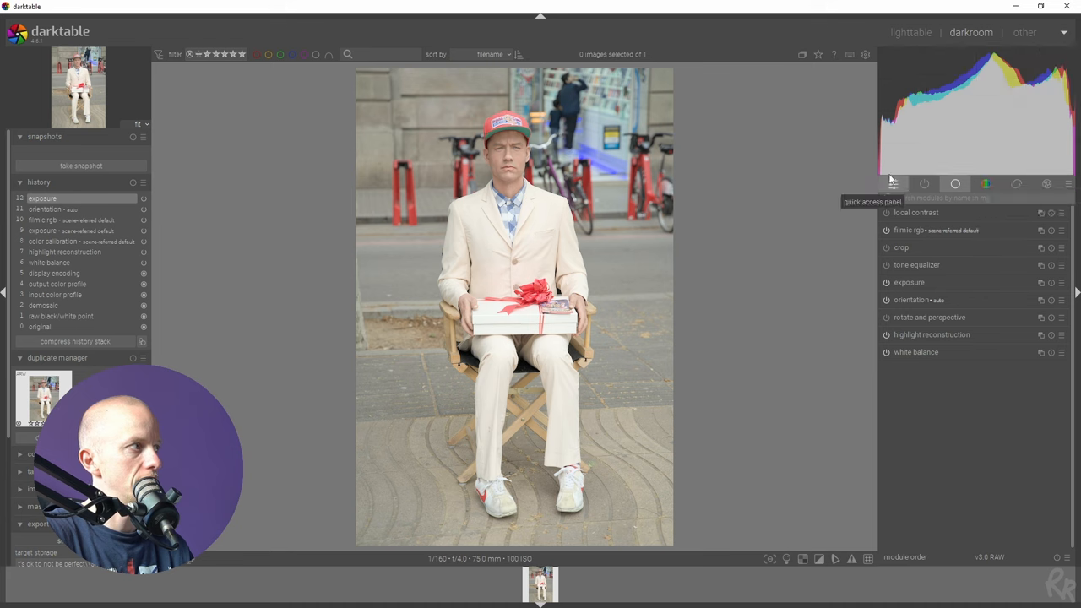
pyautogui.moveTo(892, 138)
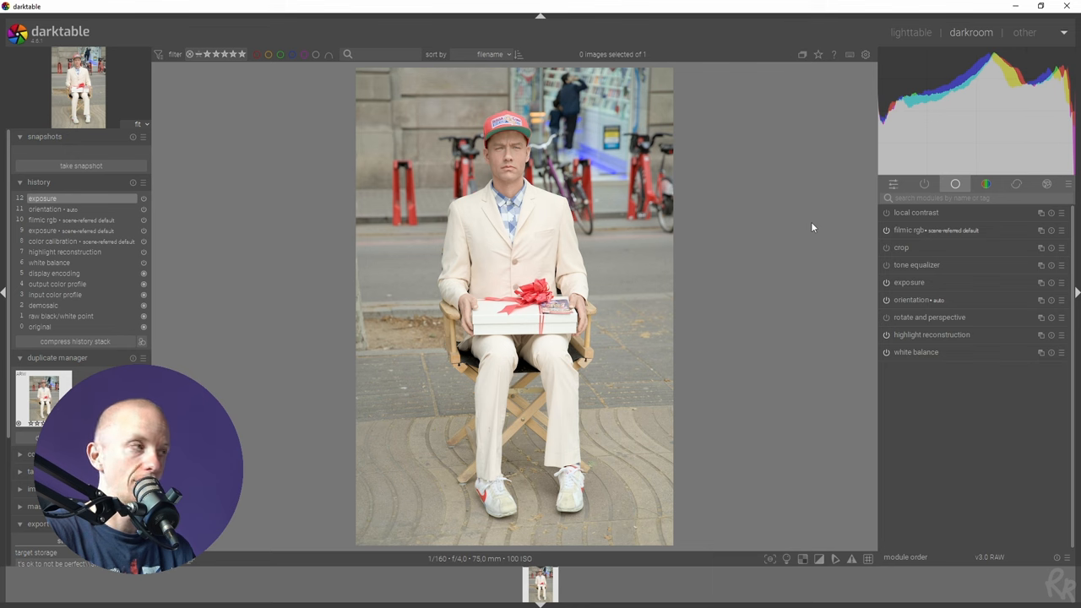
pyautogui.moveTo(413, 418)
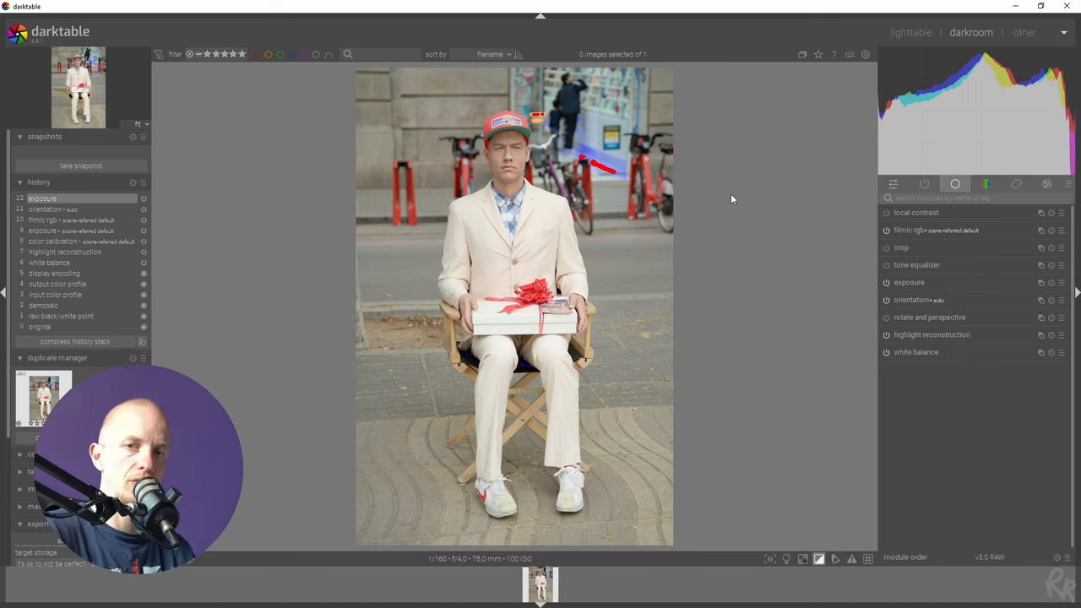
pyautogui.moveTo(797, 322)
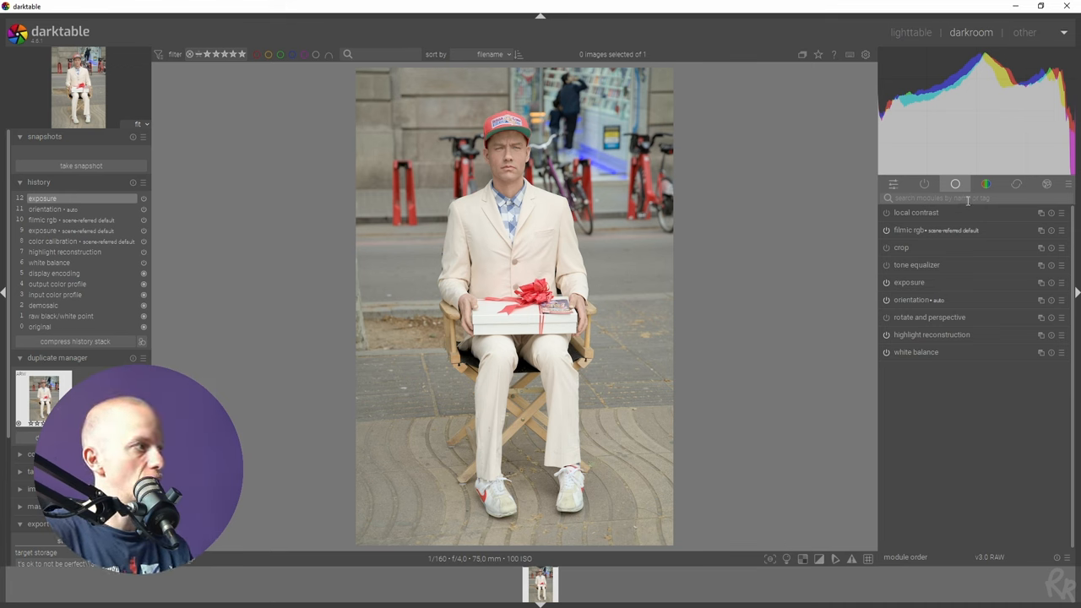
# Step: Find filmic rgb and raise its look-tab contrast to about 1.279
pyautogui.write('filmic')
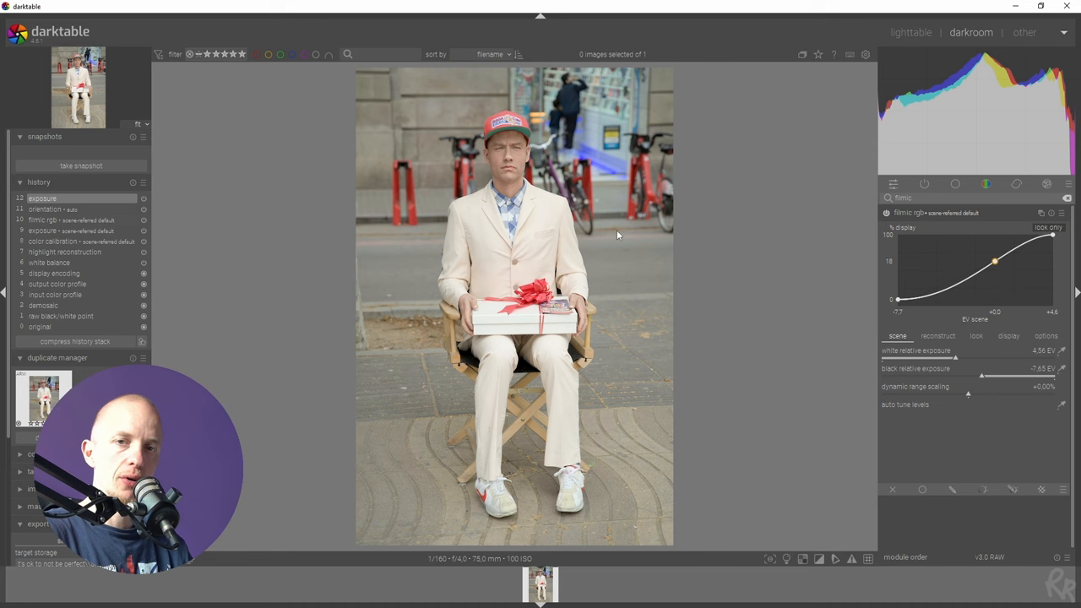
pyautogui.click(1008, 336)
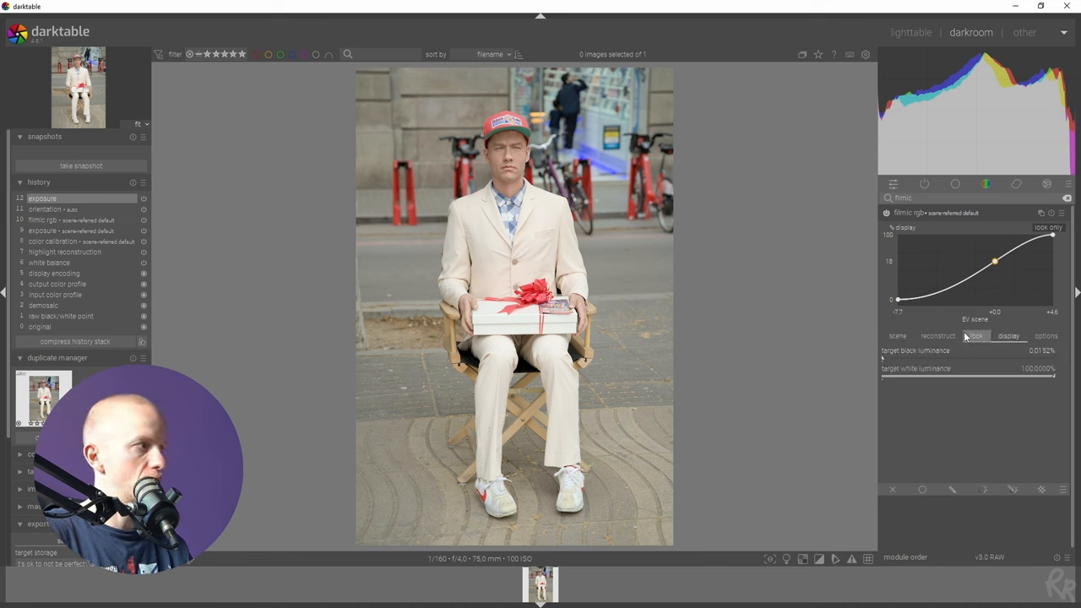
pyautogui.click(975, 336)
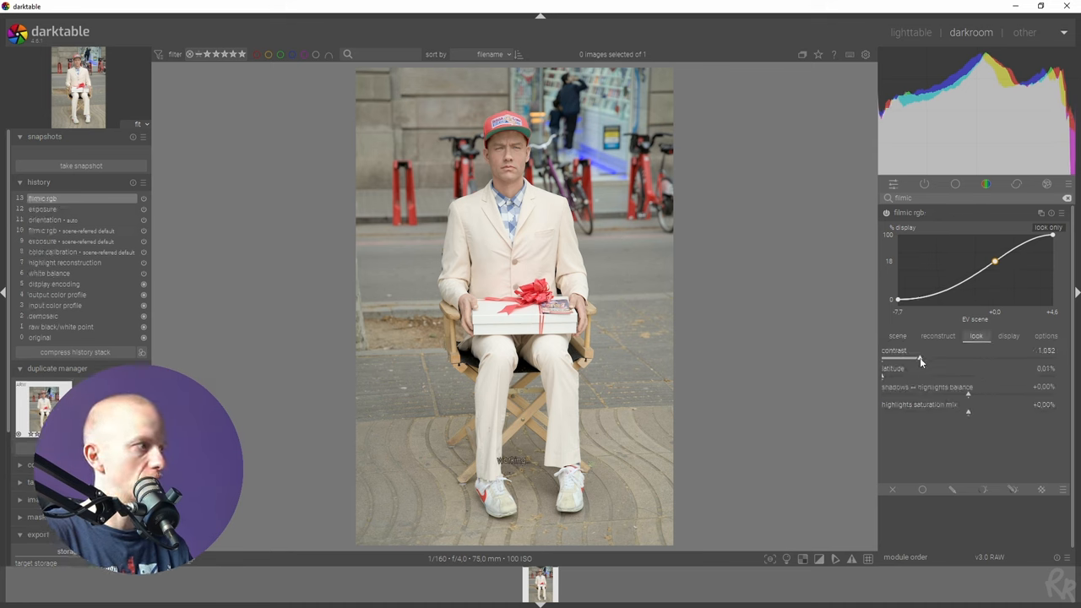
pyautogui.moveTo(921, 358); pyautogui.dragTo(940, 359)
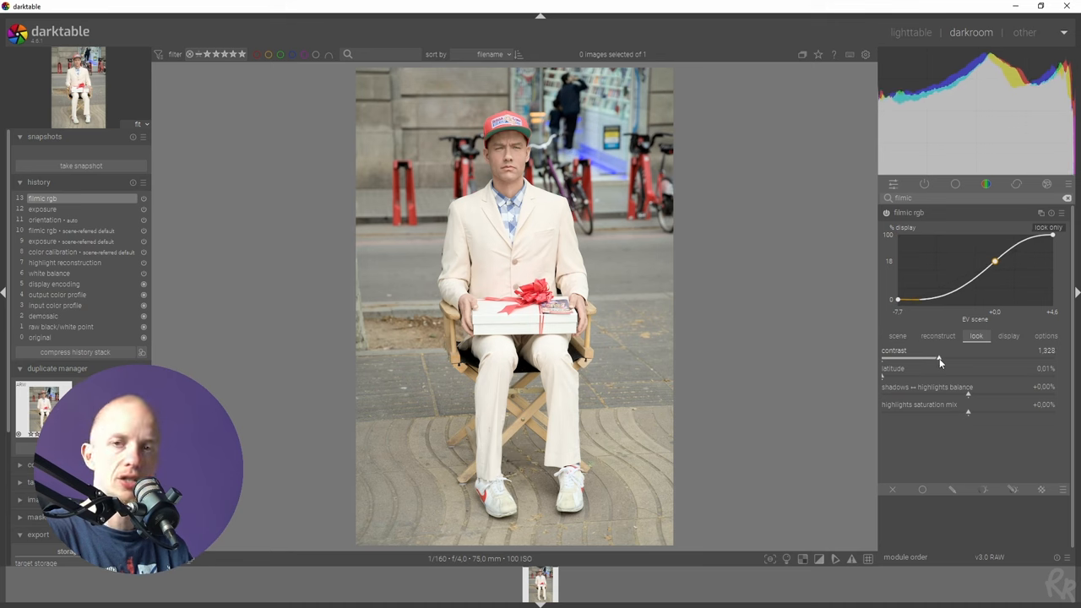
pyautogui.moveTo(958, 359); pyautogui.dragTo(941, 359)
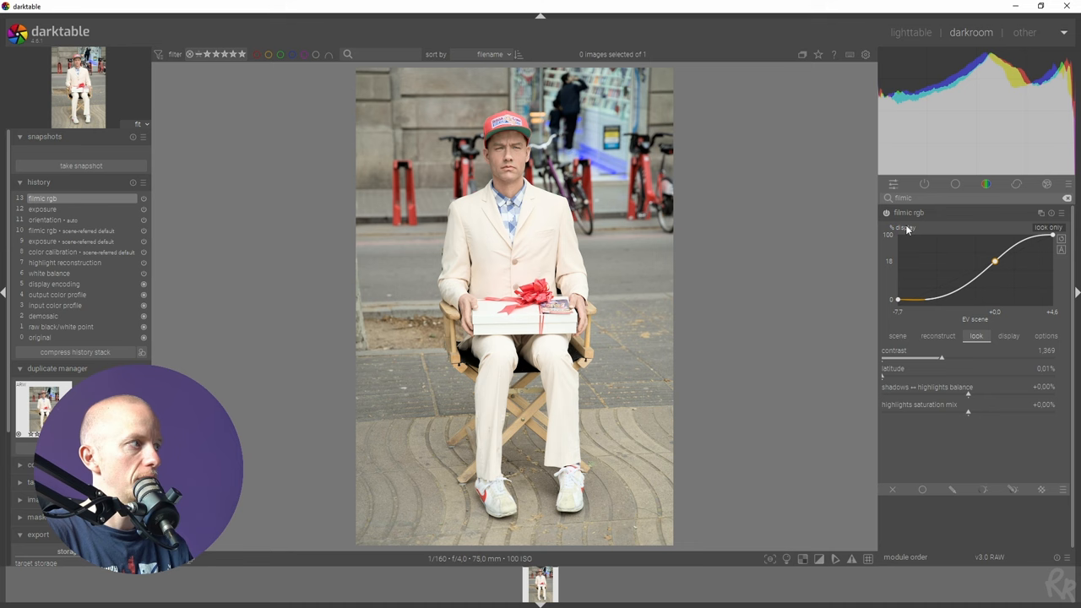
pyautogui.click(937, 335)
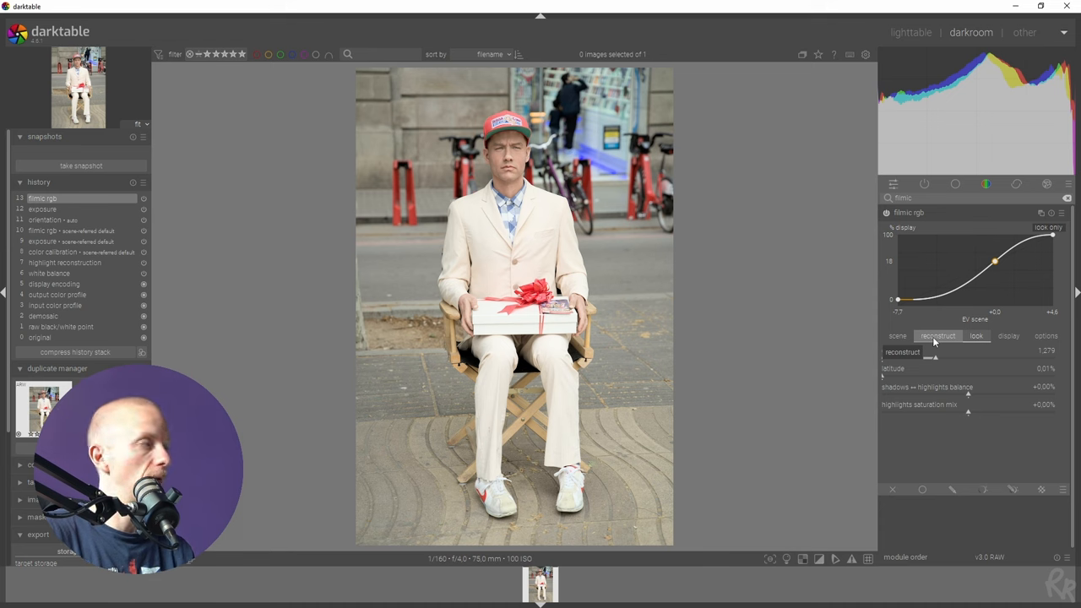
pyautogui.click(976, 336)
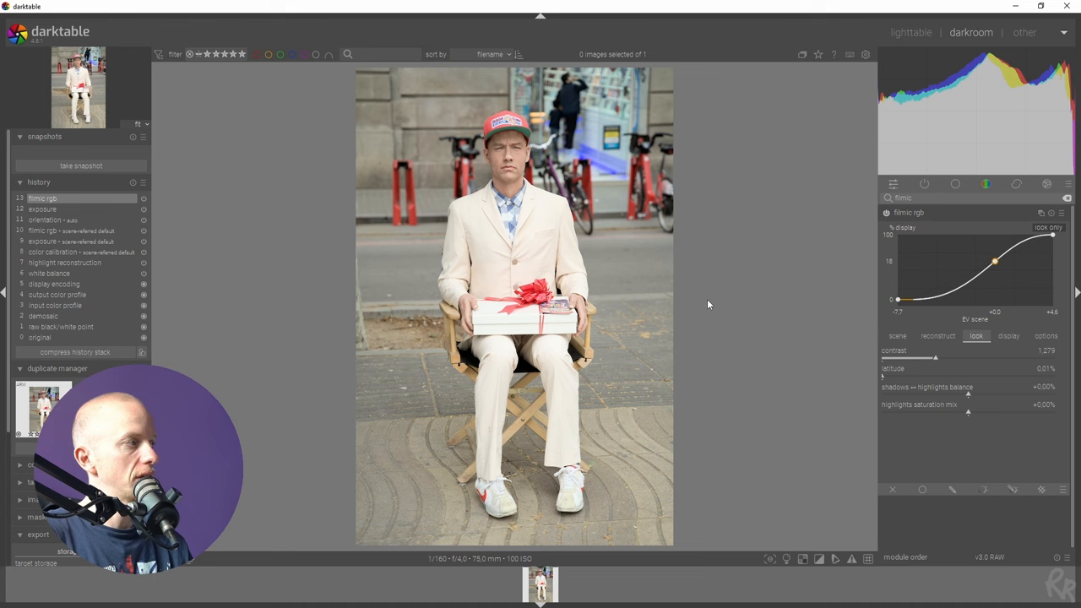
pyautogui.moveTo(783, 266)
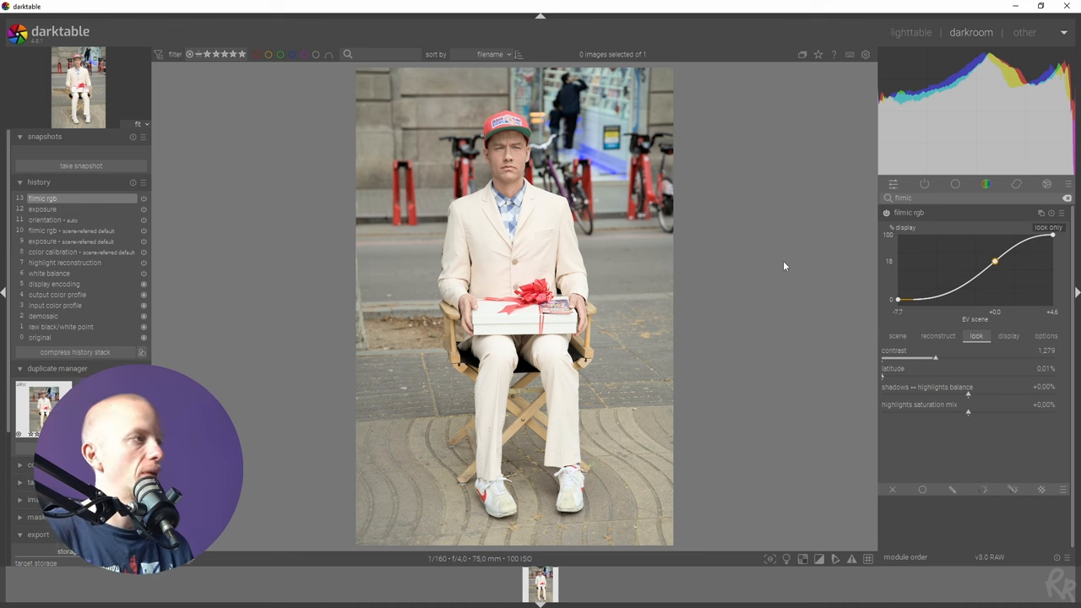
pyautogui.moveTo(832, 228)
pyautogui.write('color balan')
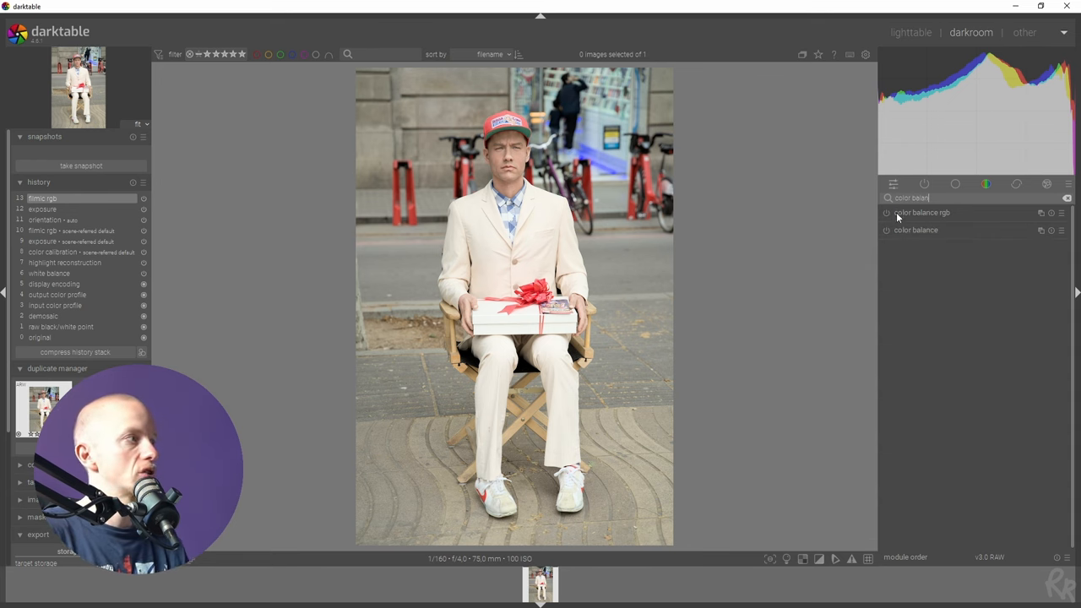
# Step: Expand the color balance rgb module and view its master tab, all sliders at zero
pyautogui.click(922, 212)
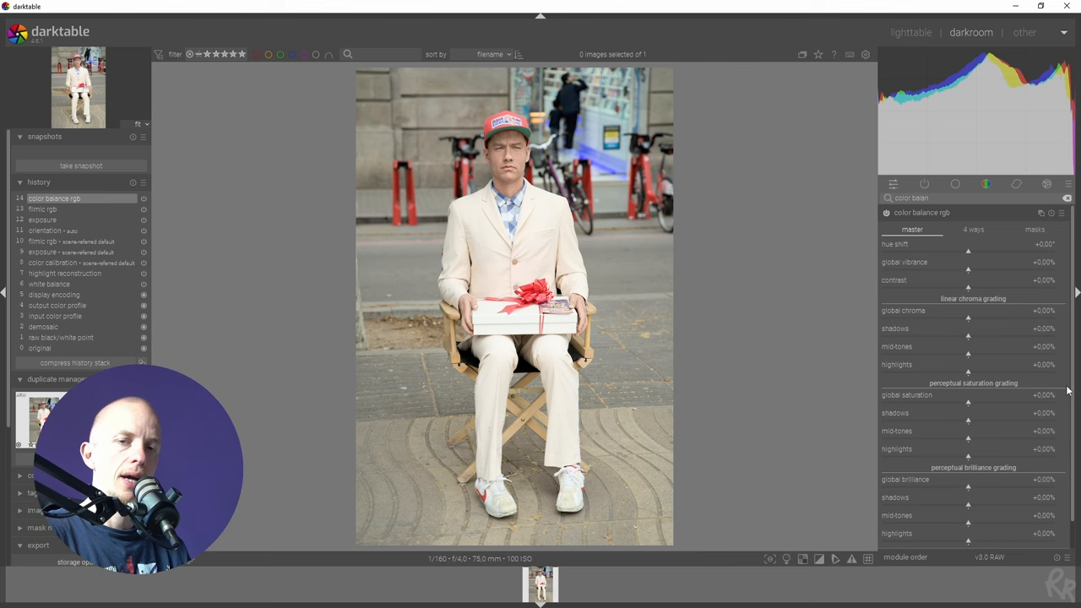
pyautogui.click(973, 229)
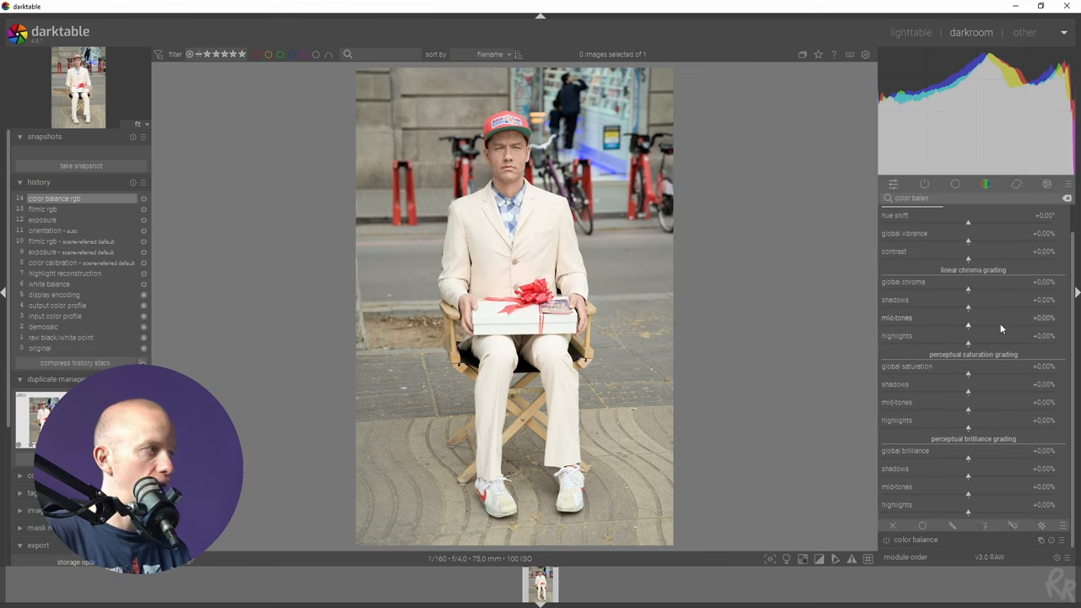
pyautogui.moveTo(982, 487)
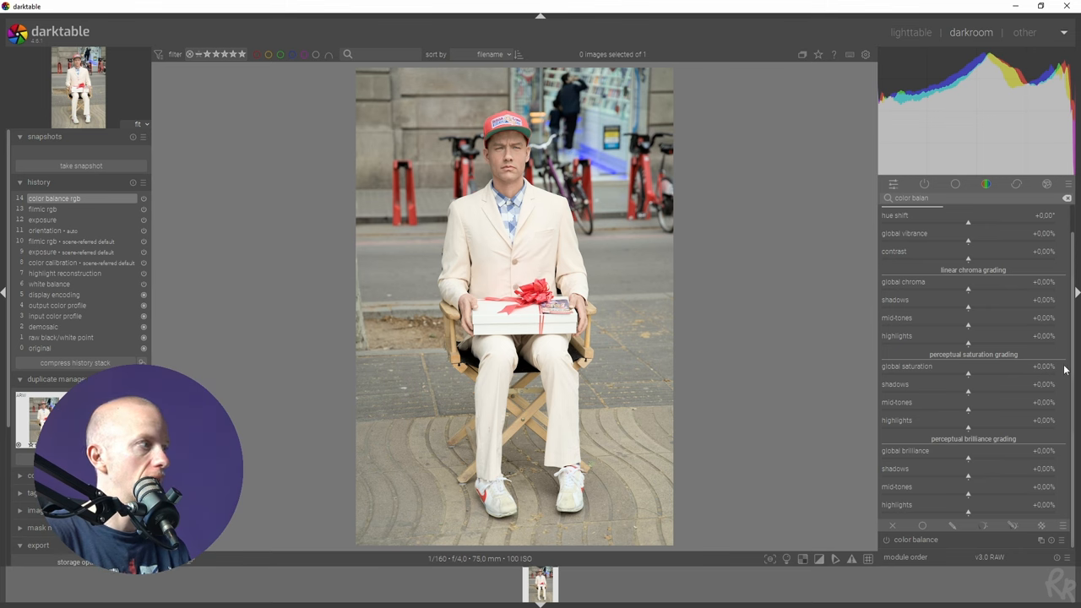
pyautogui.moveTo(968, 290); pyautogui.dragTo(1054, 289)
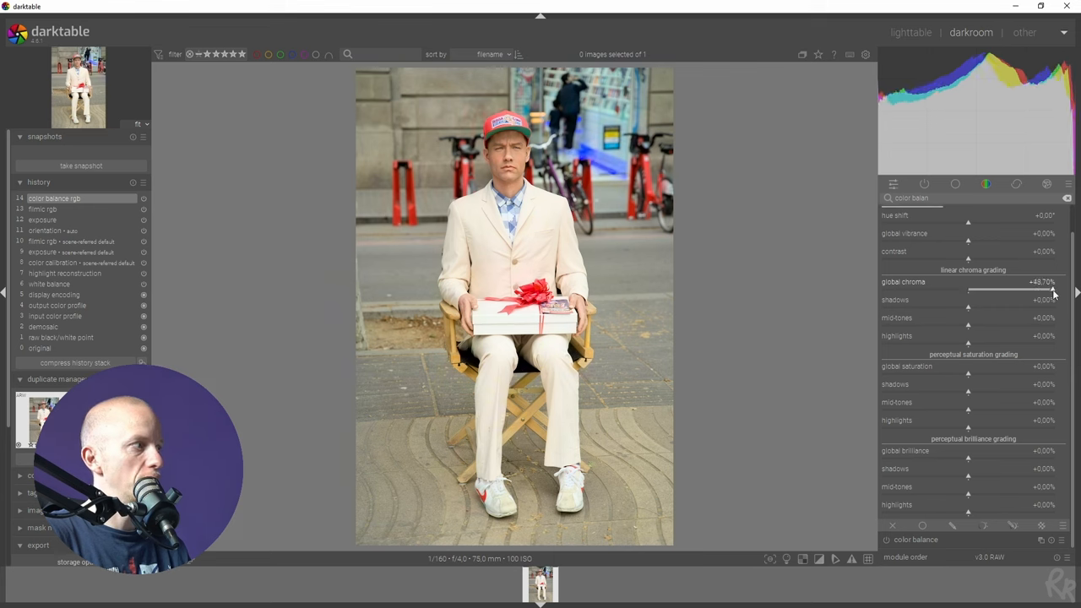
pyautogui.moveTo(1056, 290); pyautogui.dragTo(899, 290)
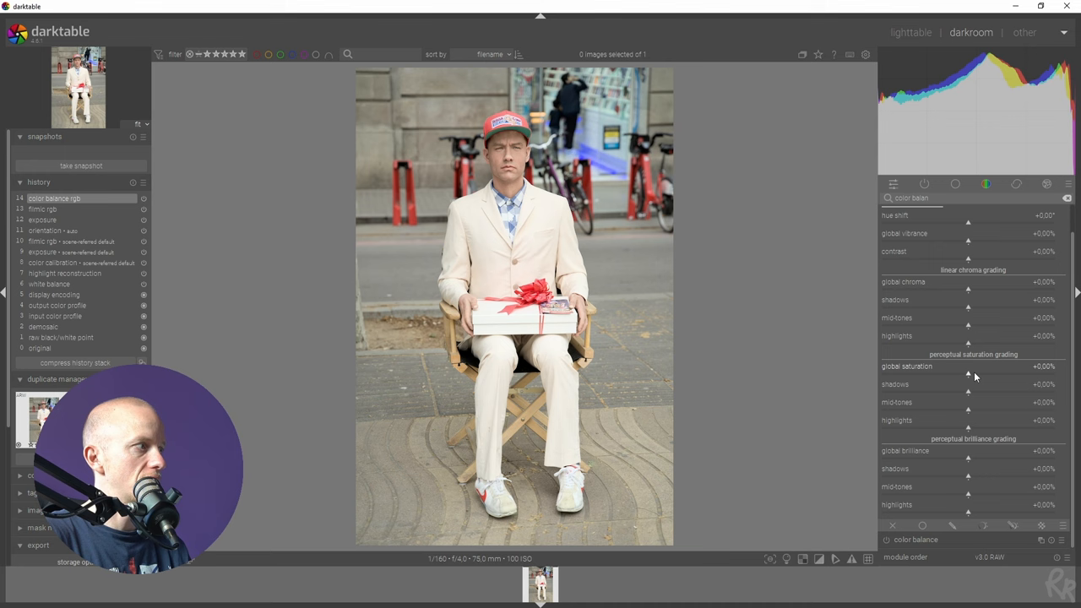
pyautogui.moveTo(966, 373); pyautogui.dragTo(1047, 374)
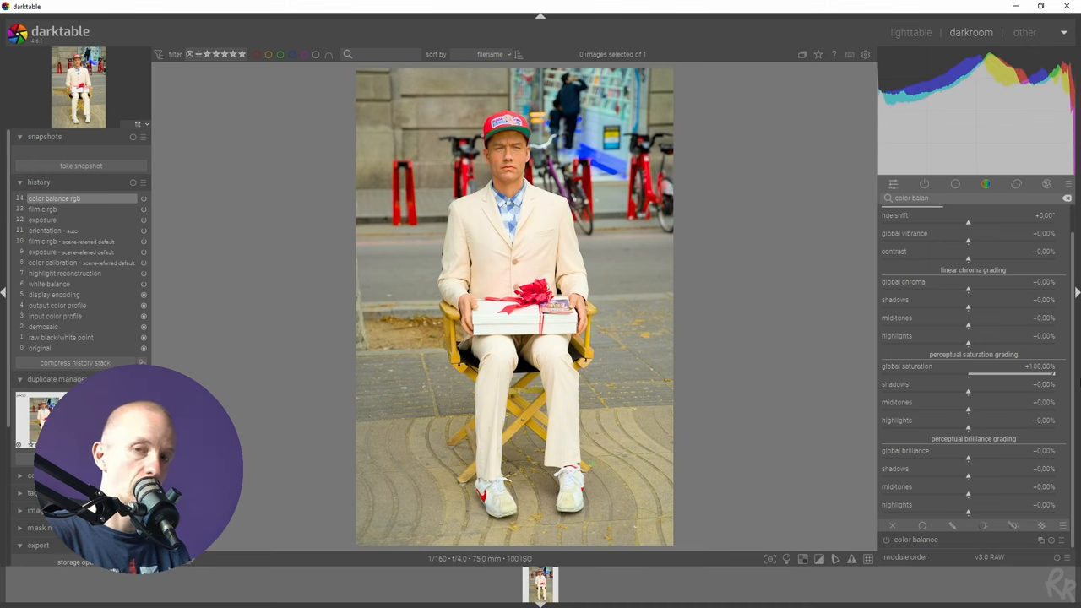
pyautogui.moveTo(1047, 374); pyautogui.dragTo(882, 374)
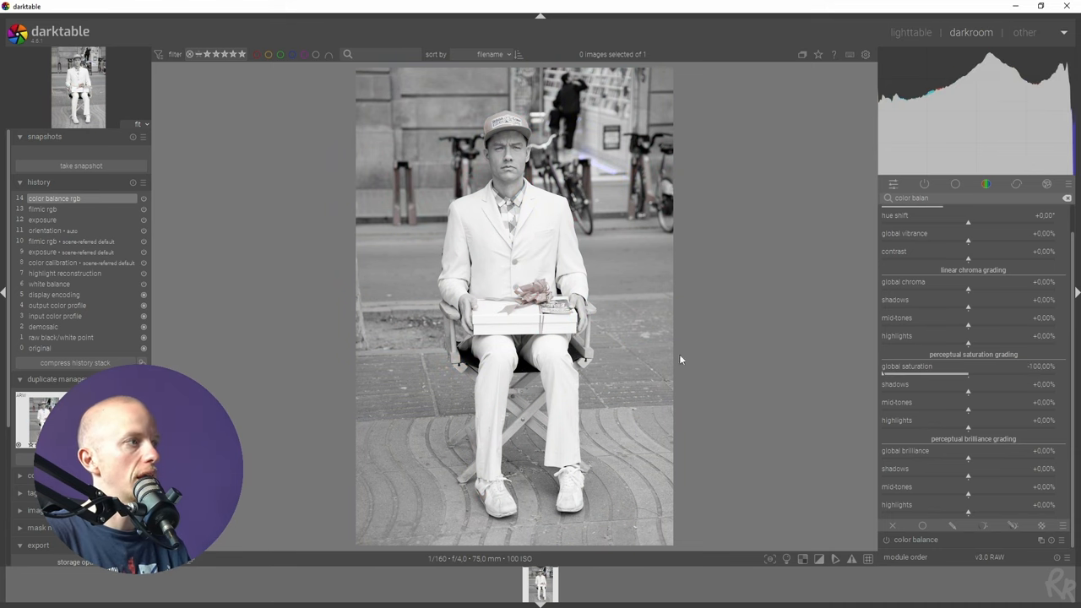
pyautogui.moveTo(946, 362)
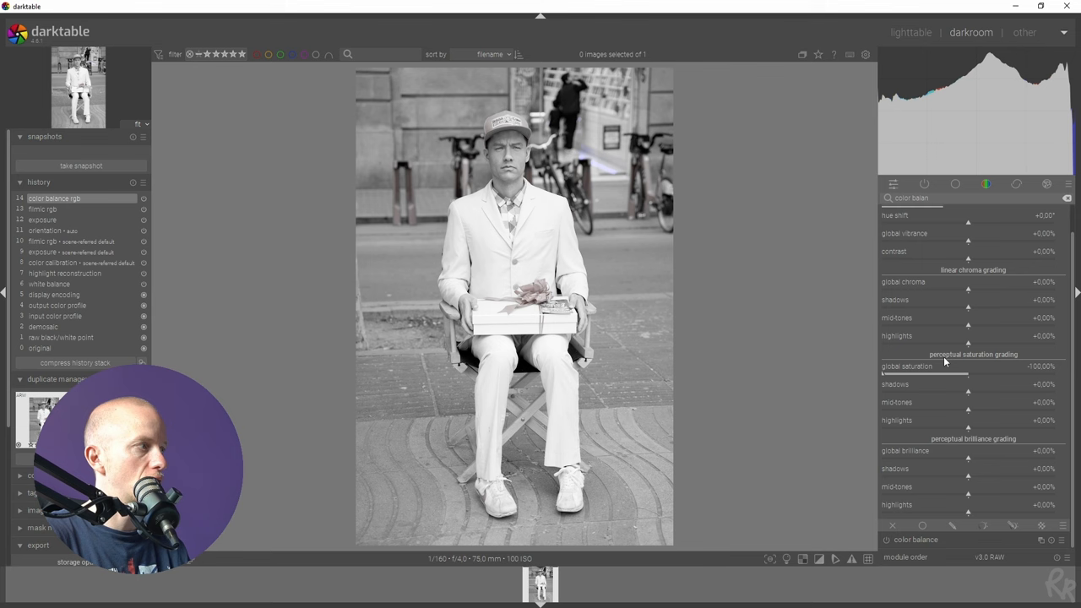
pyautogui.moveTo(839, 378)
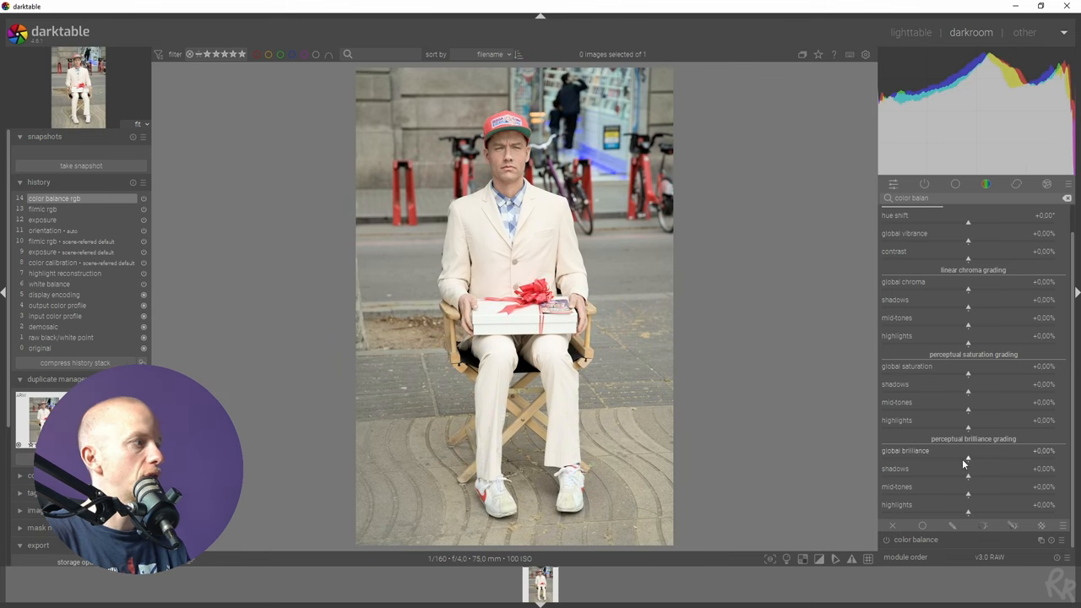
pyautogui.moveTo(968, 450); pyautogui.dragTo(881, 450)
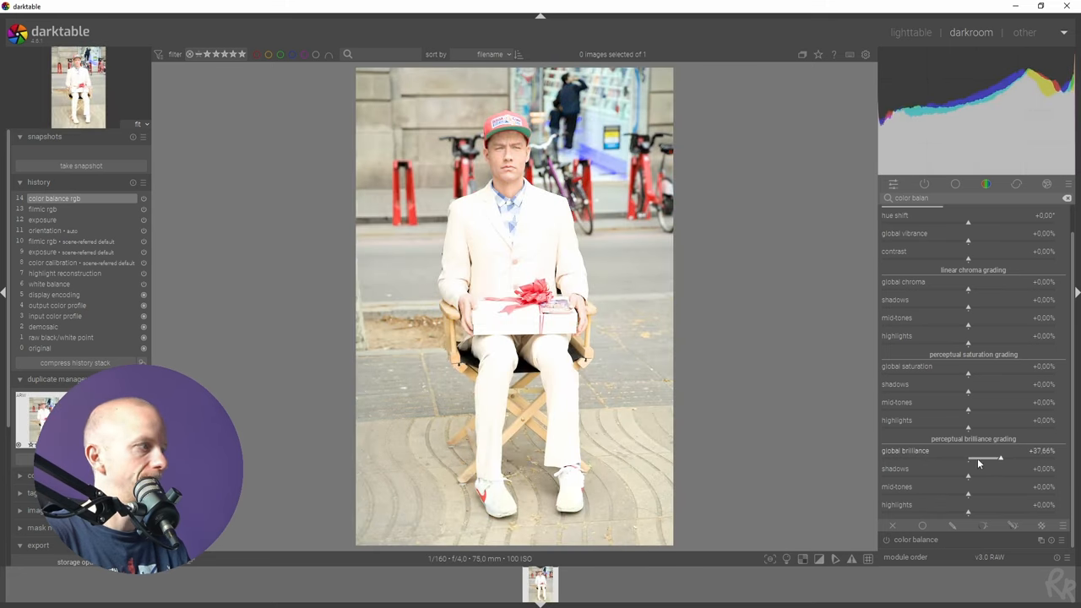
pyautogui.moveTo(999, 457); pyautogui.dragTo(967, 458)
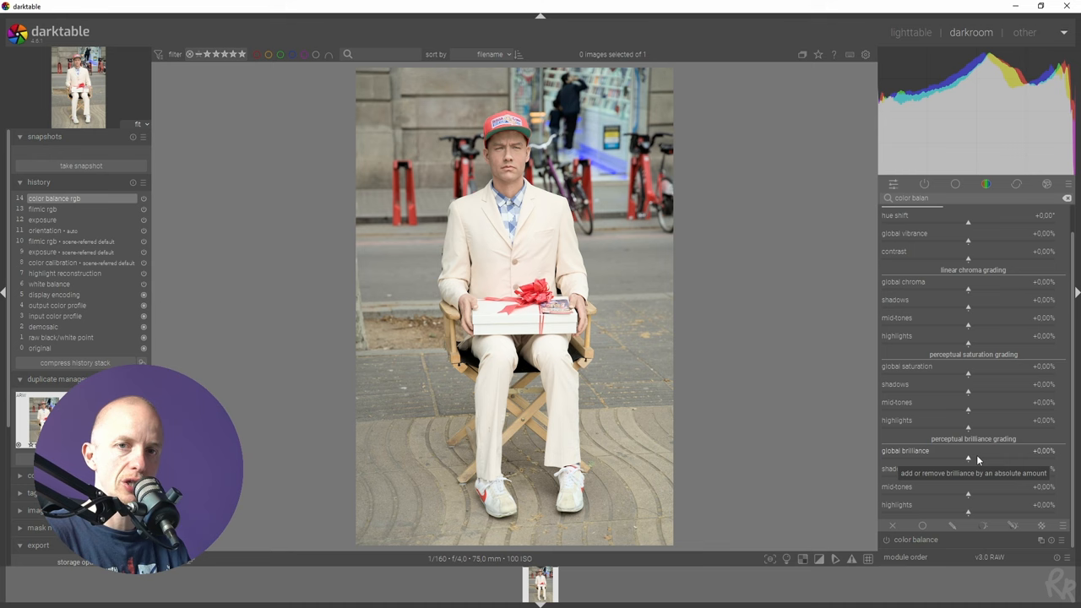
pyautogui.moveTo(381, 260)
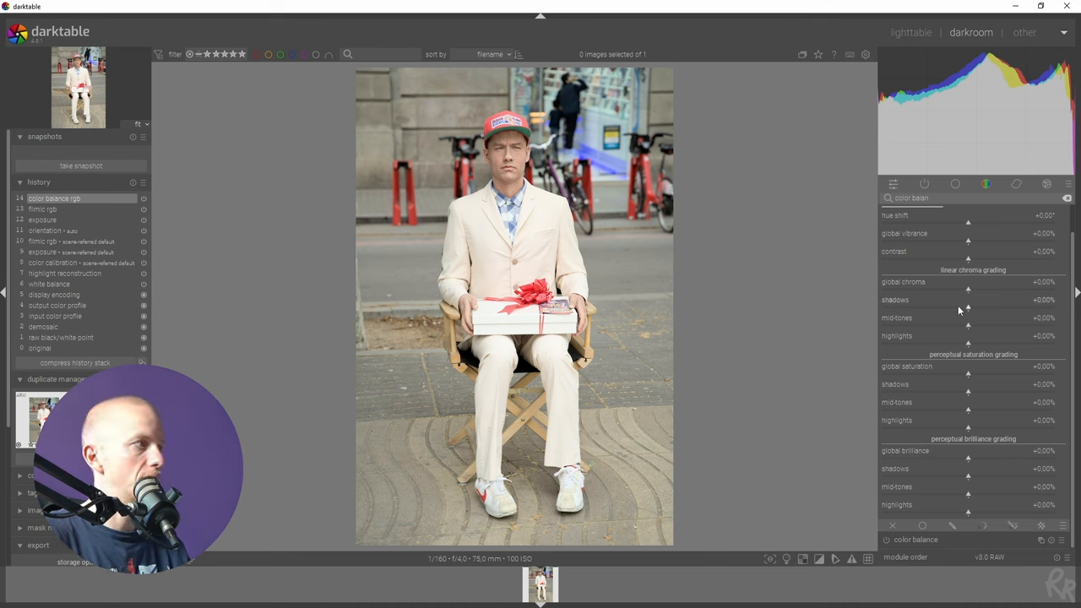
pyautogui.moveTo(969, 375)
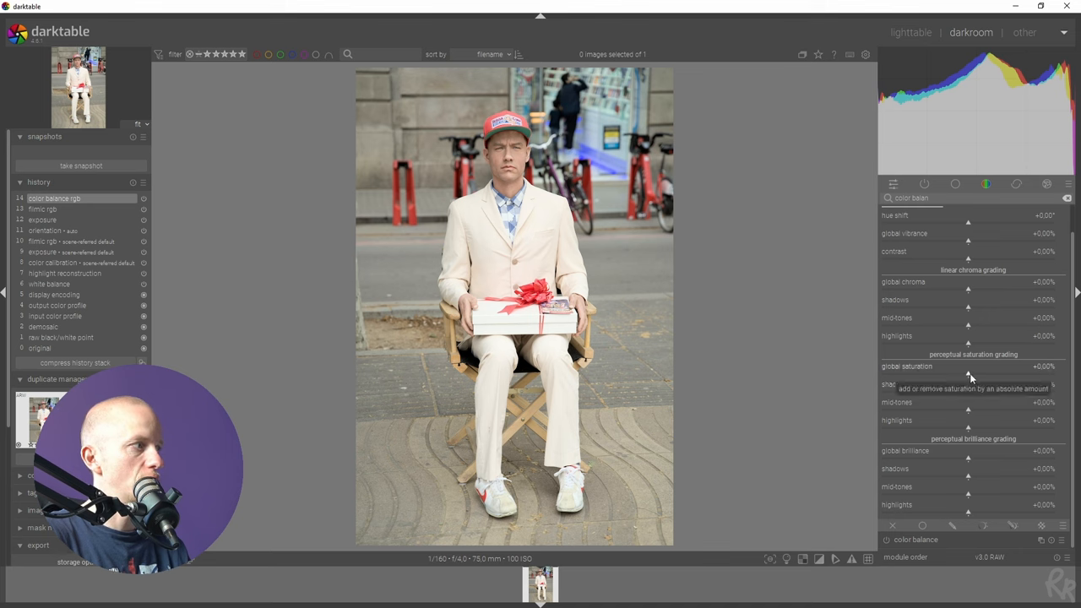
pyautogui.moveTo(968, 373); pyautogui.dragTo(992, 373)
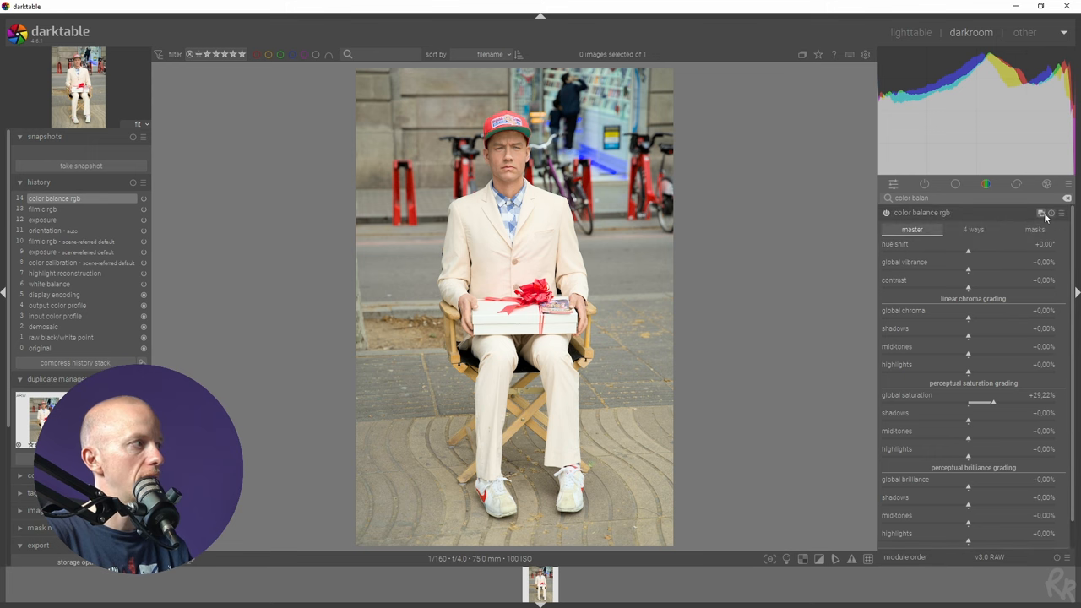
# Step: Create a new blank color balance rgb instance from its instance menu
pyautogui.click(1041, 213)
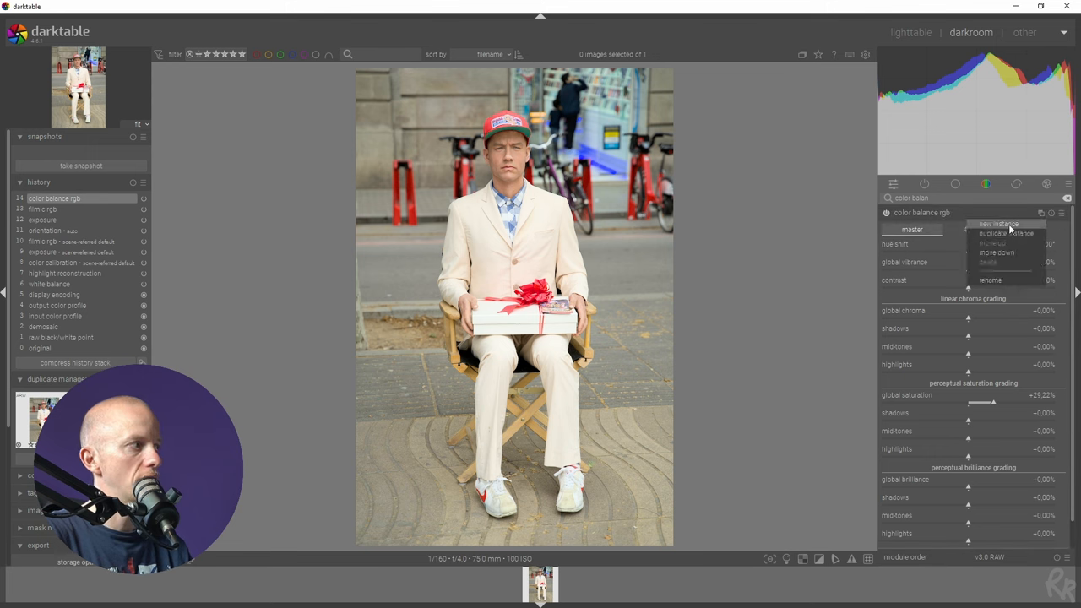
pyautogui.click(998, 224)
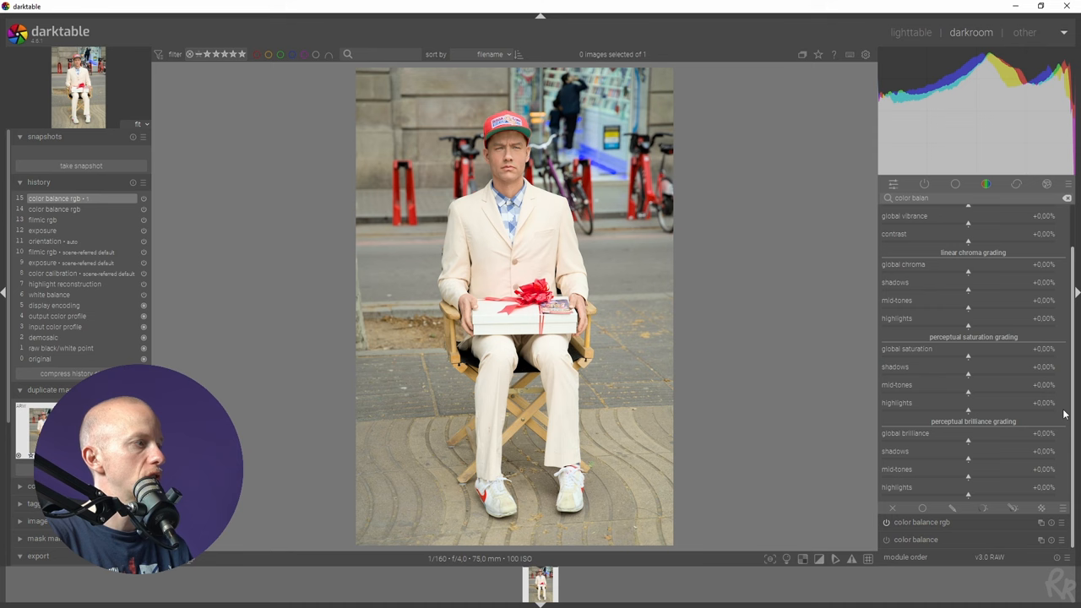
# Step: Draw a path mask around the man with 33.3 px feathering and 17.2 px blurring
pyautogui.click(953, 462)
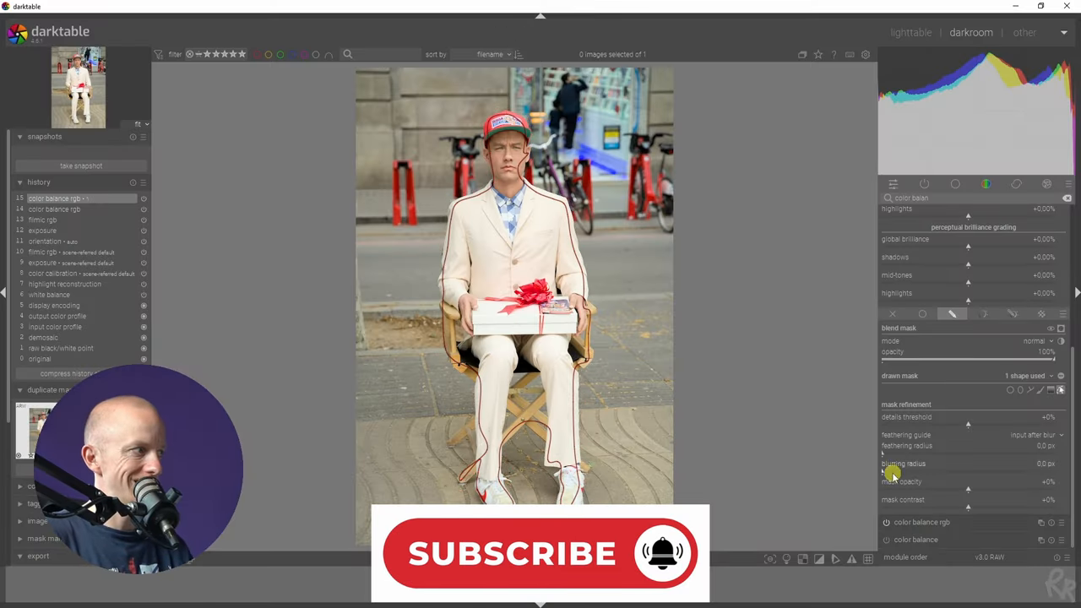
pyautogui.moveTo(890, 471); pyautogui.dragTo(908, 471)
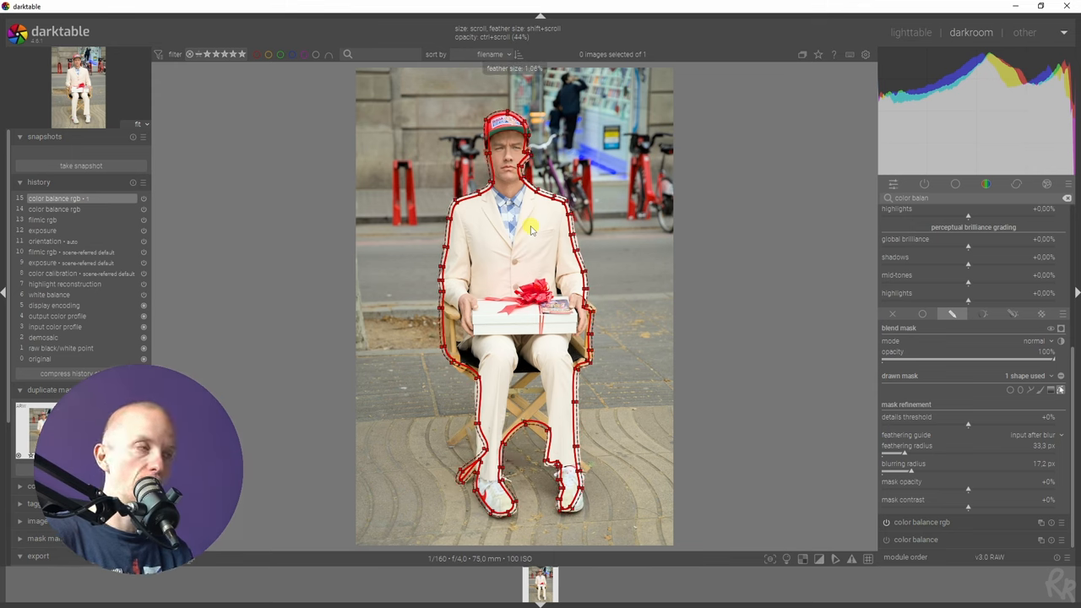
pyautogui.scroll(-3)
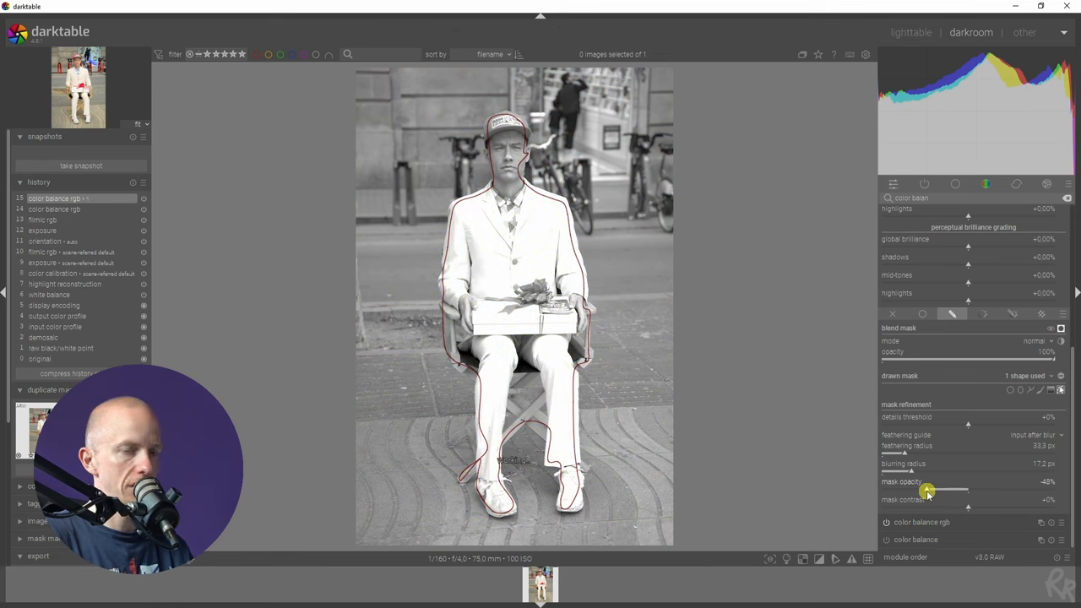
# Step: Preview the mask and set mask opacity to +11% and mask contrast to +100%
pyautogui.moveTo(927, 489); pyautogui.dragTo(1051, 490)
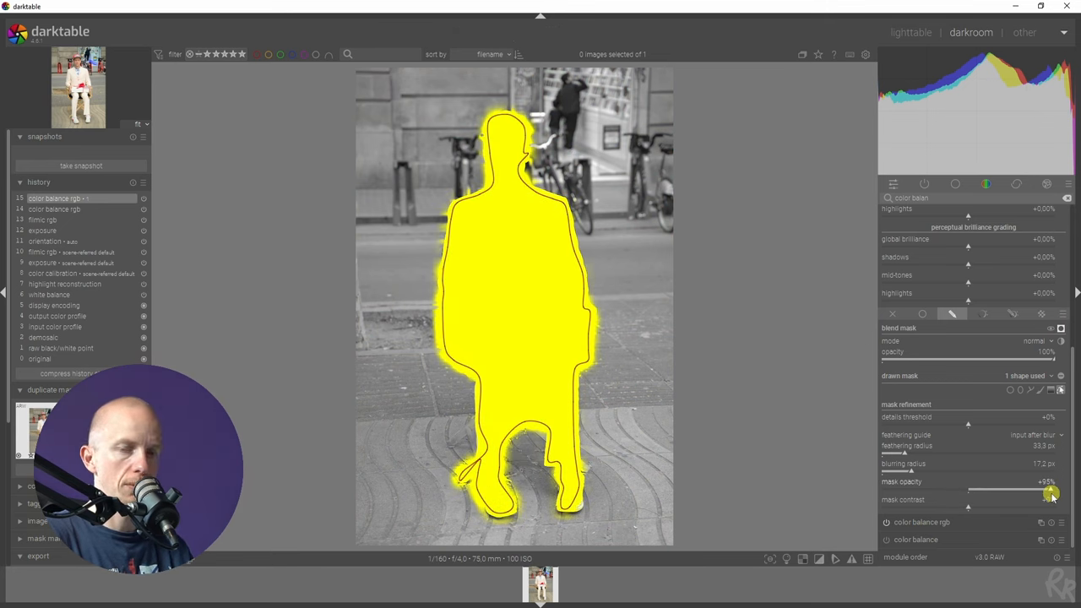
pyautogui.moveTo(1051, 493); pyautogui.dragTo(971, 492)
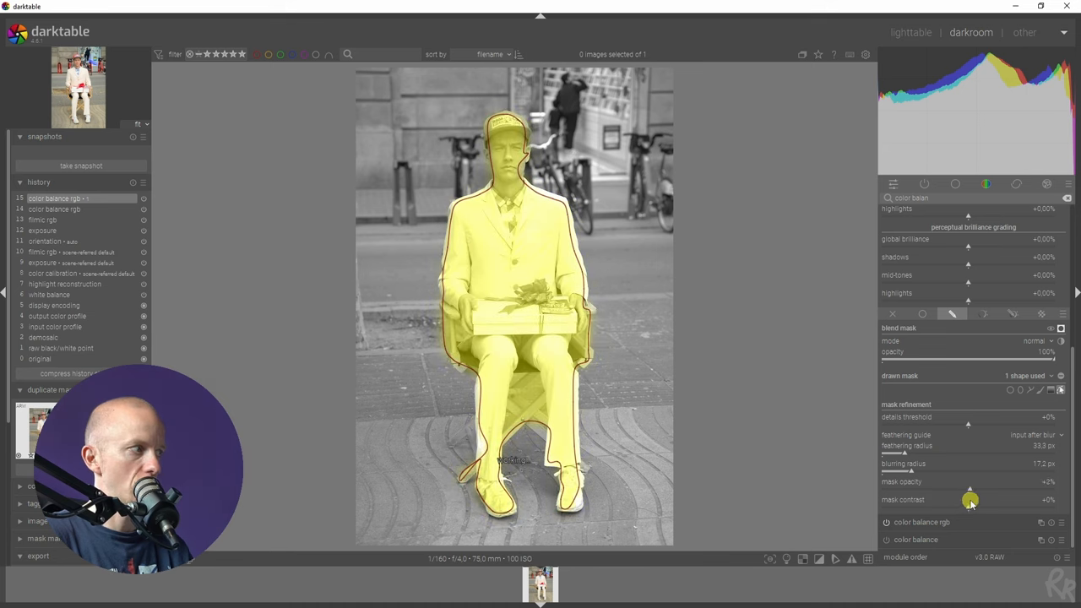
pyautogui.moveTo(969, 490); pyautogui.dragTo(978, 490)
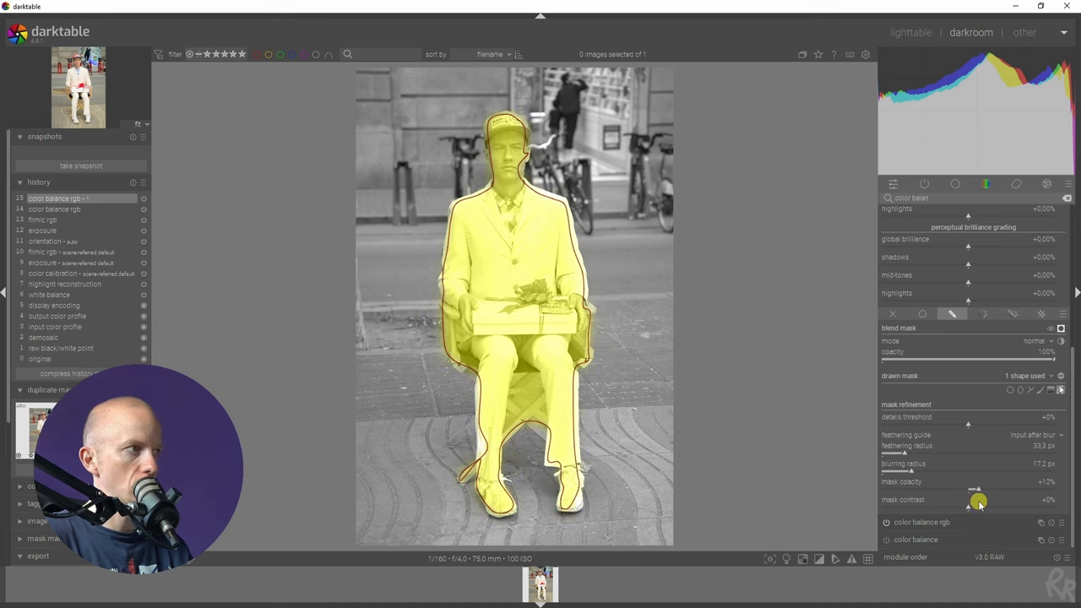
pyautogui.moveTo(975, 507); pyautogui.dragTo(969, 506)
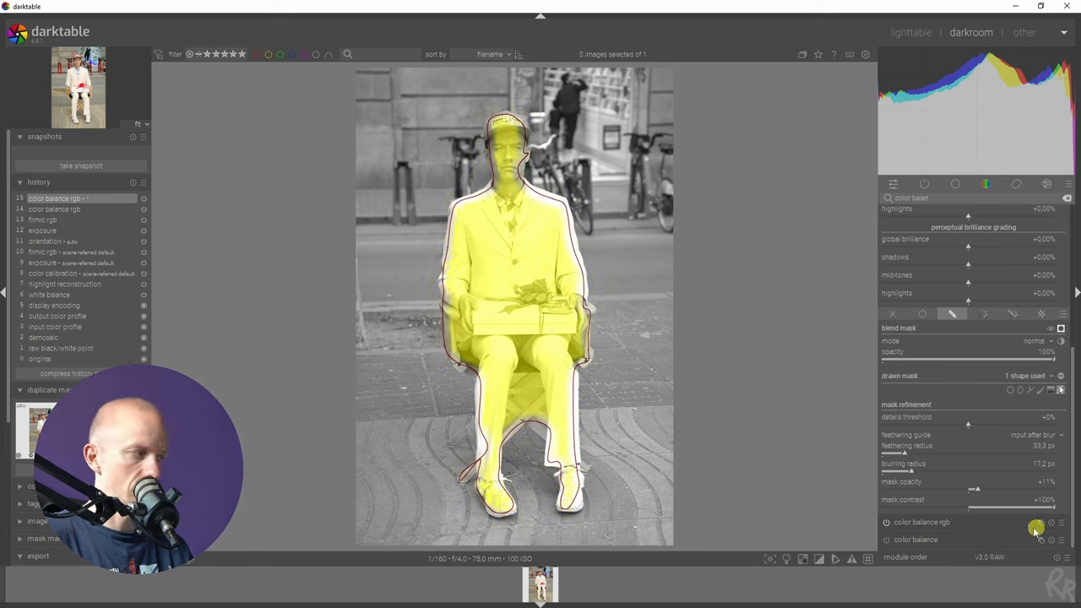
pyautogui.moveTo(1038, 504); pyautogui.dragTo(976, 504)
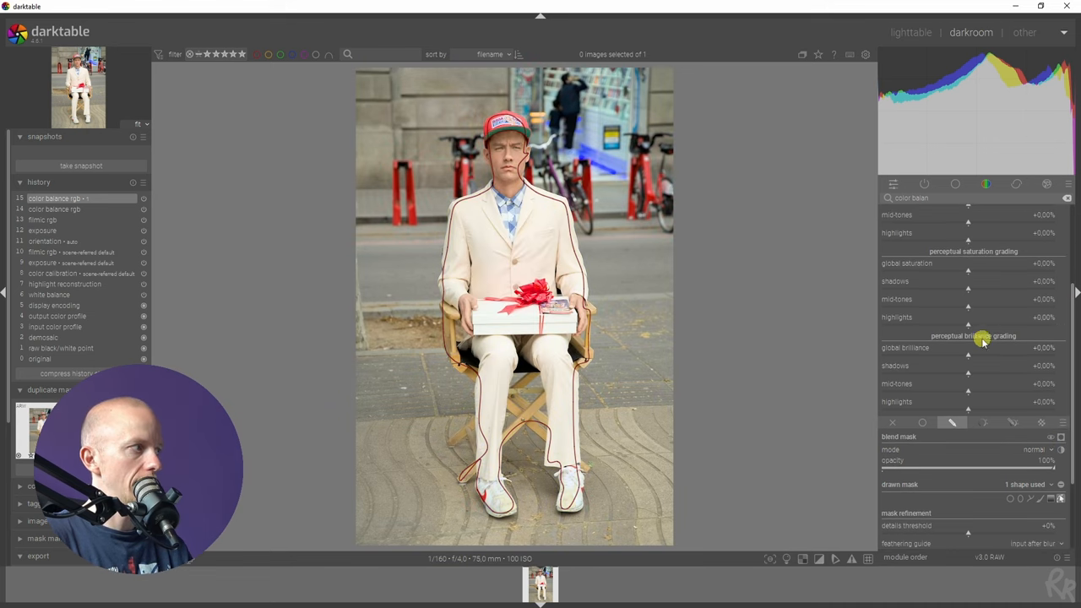
# Step: Invert the man's mask and set global brilliance to -31.82% to darken the street
pyautogui.moveTo(967, 356); pyautogui.dragTo(908, 356)
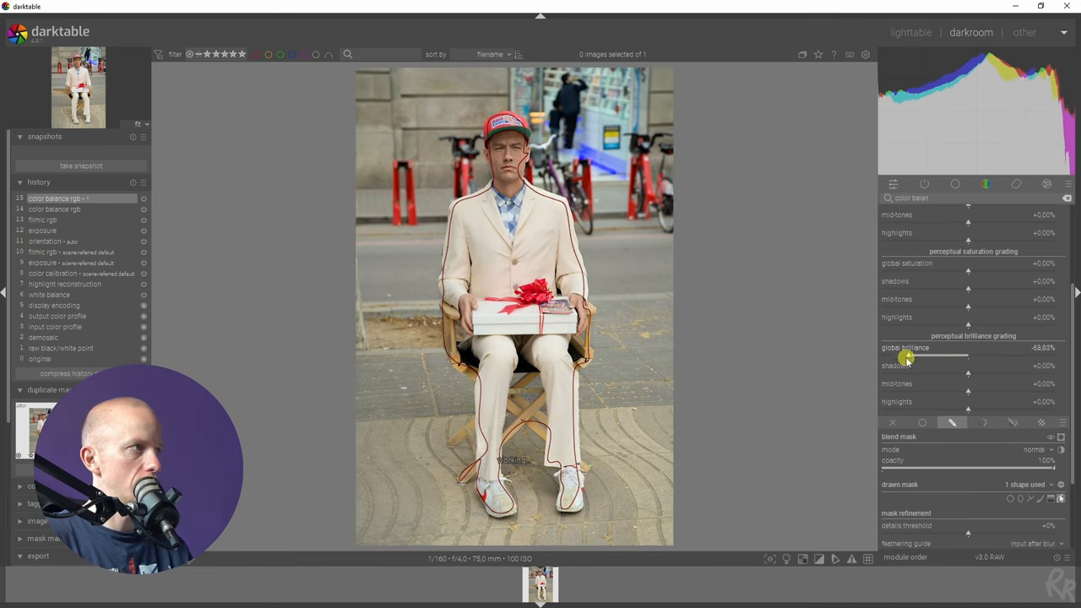
pyautogui.moveTo(908, 356); pyautogui.dragTo(882, 356)
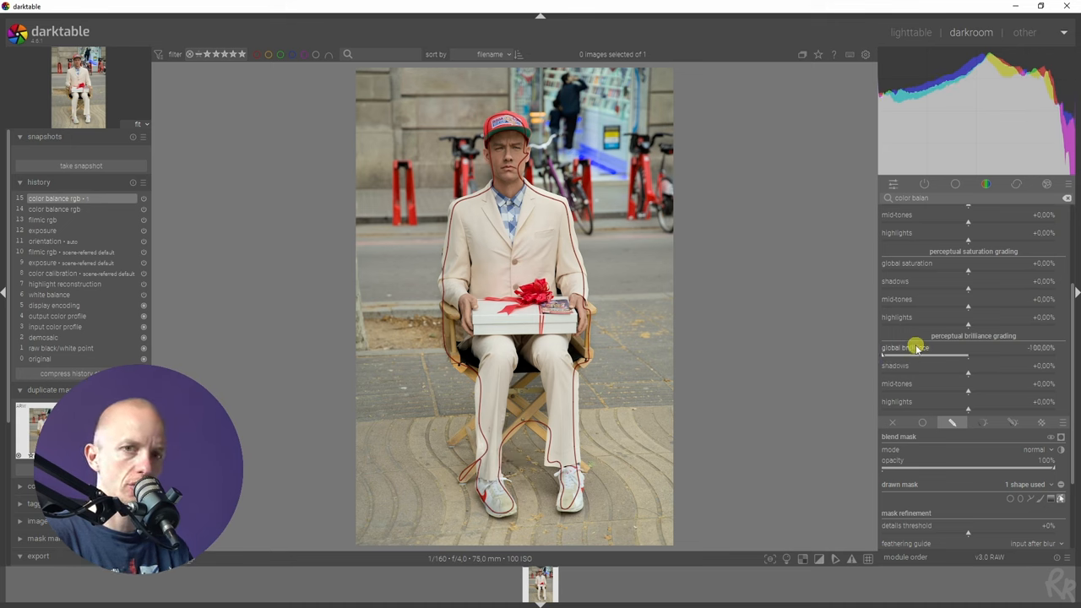
pyautogui.moveTo(358, 234)
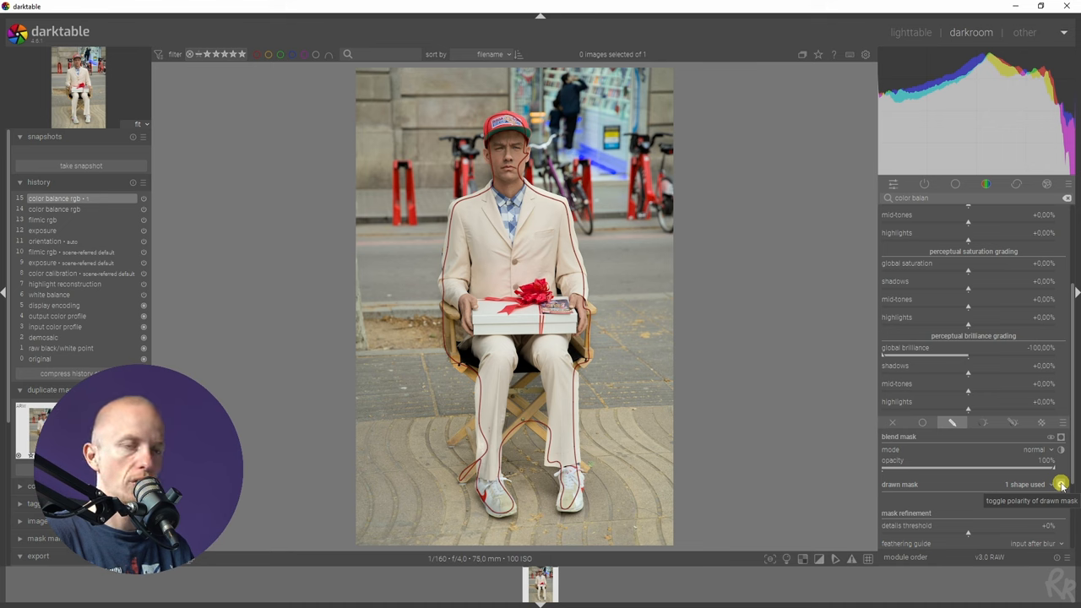
pyautogui.click(1061, 484)
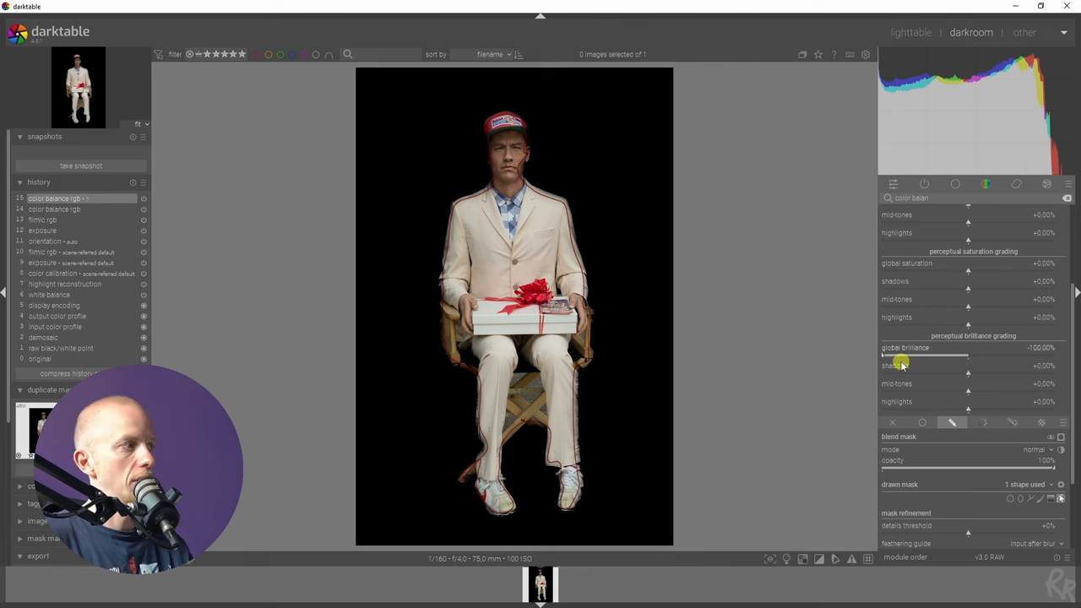
pyautogui.moveTo(899, 356); pyautogui.dragTo(927, 357)
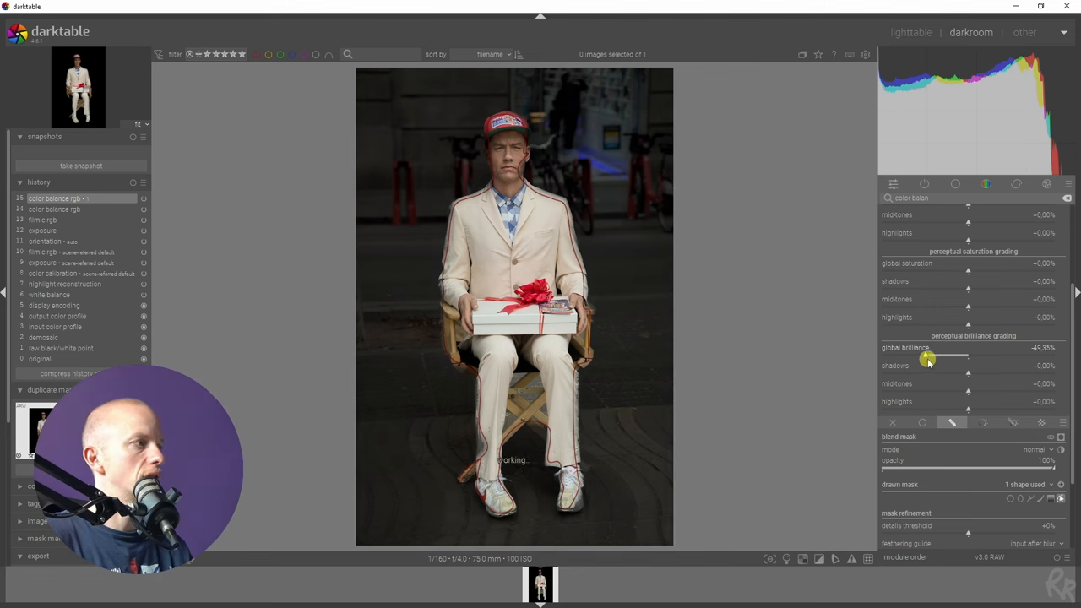
pyautogui.moveTo(927, 356); pyautogui.dragTo(935, 356)
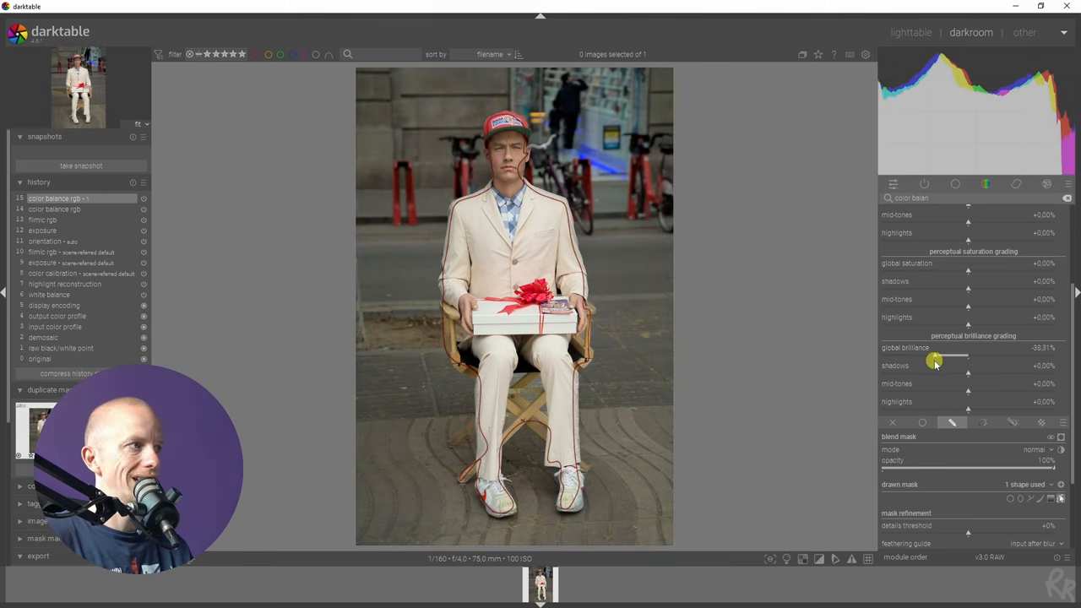
pyautogui.moveTo(929, 356); pyautogui.dragTo(942, 357)
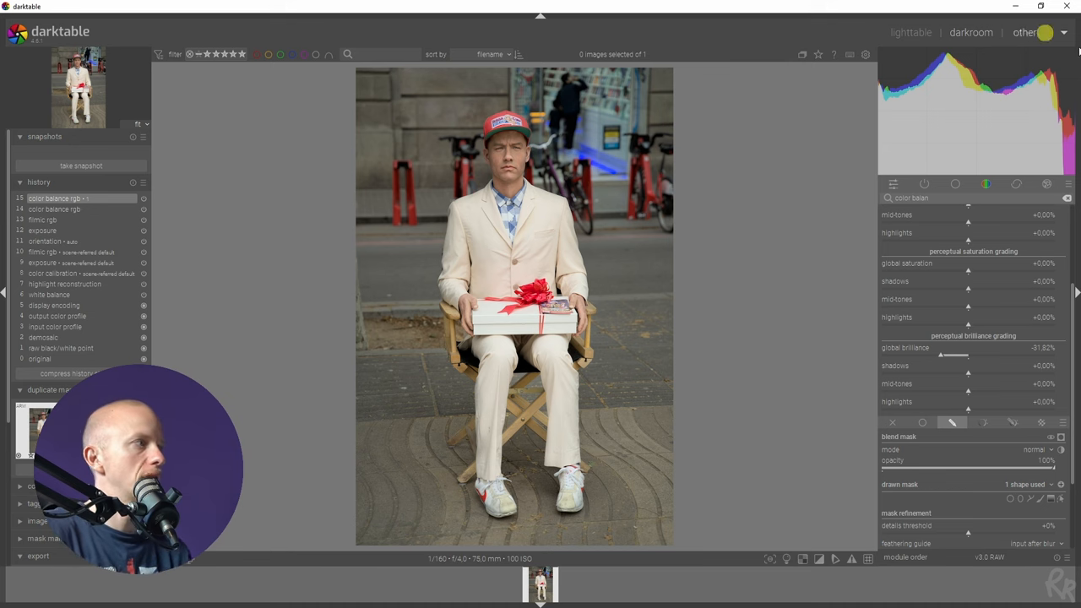
# Step: Add a third color balance rgb instance with an ellipse mask sized over the man's head
pyautogui.click(1030, 213)
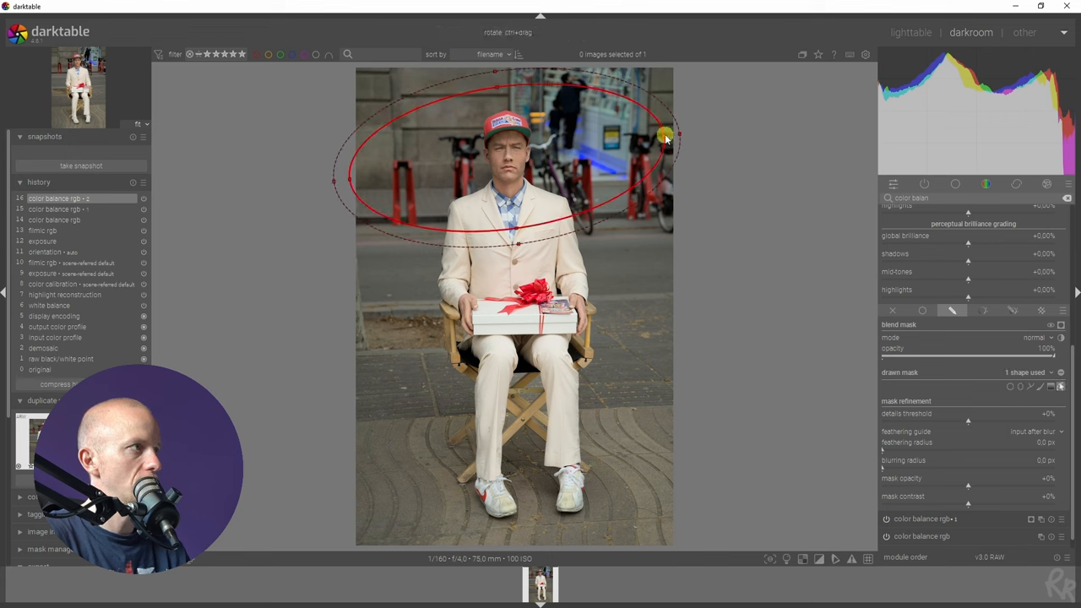
pyautogui.moveTo(680, 133); pyautogui.dragTo(498, 85)
pyautogui.write('vigne')
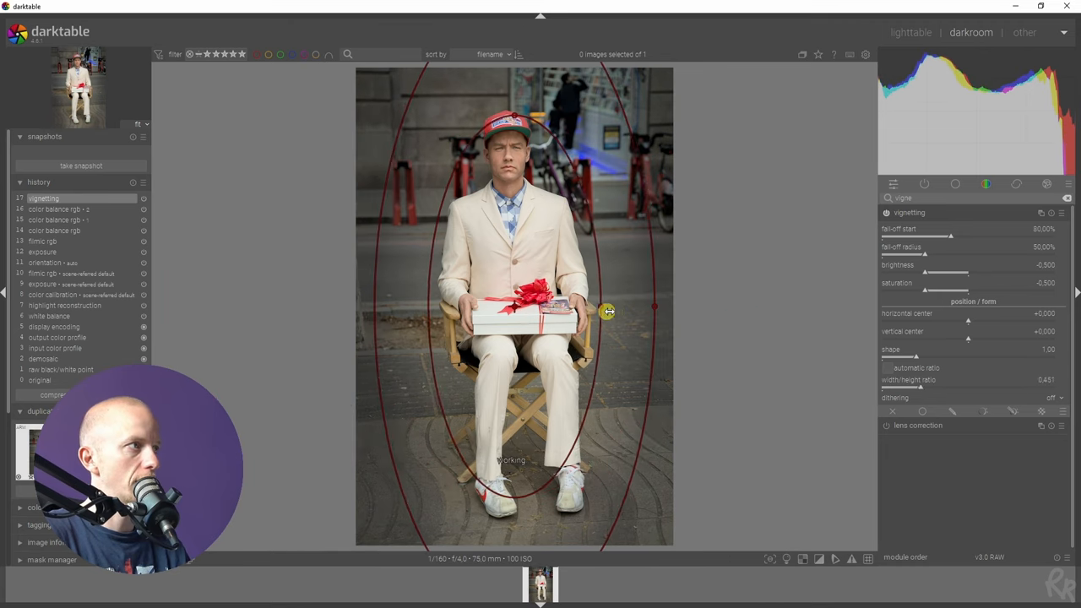
# Step: Narrow the vignetting oval vertically to frame the man
pyautogui.moveTo(608, 311); pyautogui.dragTo(675, 316)
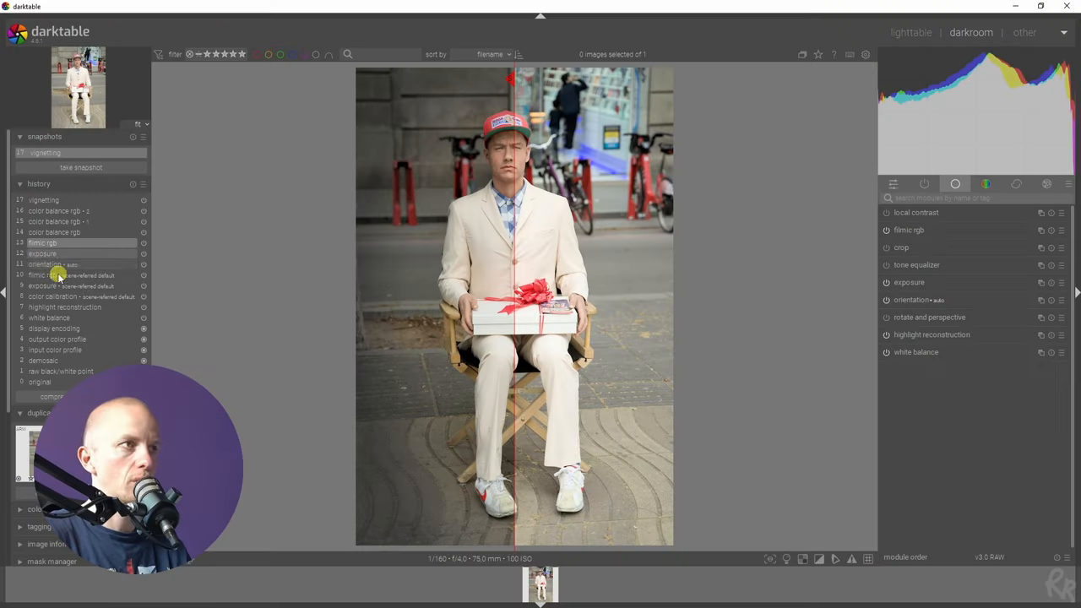
# Step: Take a snapshot of the vignetted edit for a split comparison
pyautogui.click(46, 264)
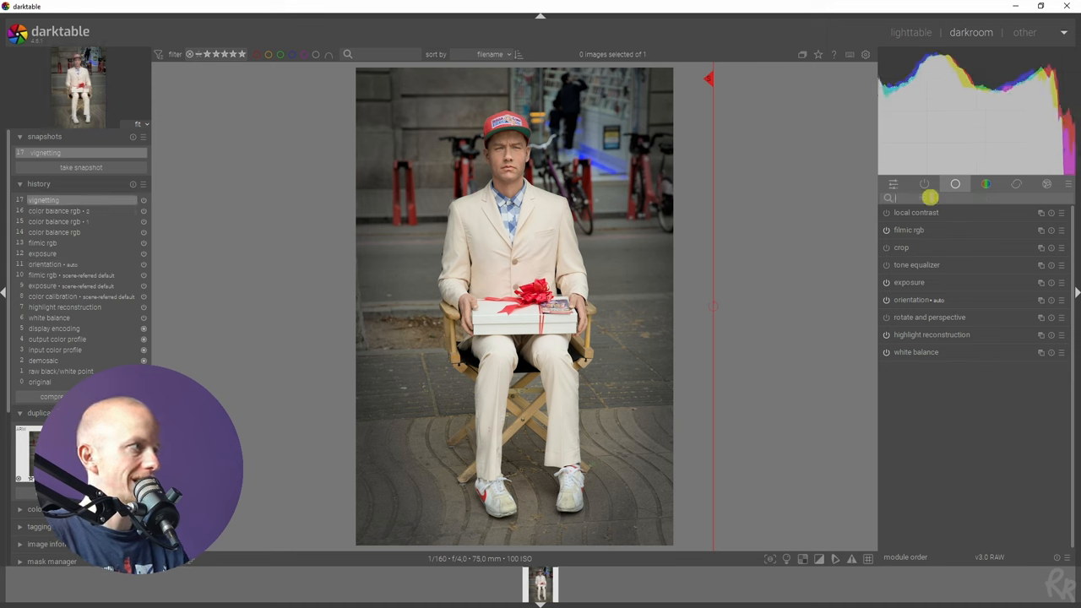
# Step: Enable local contrast with 150% detail, blended uniformly at 33% opacity
pyautogui.write('local')
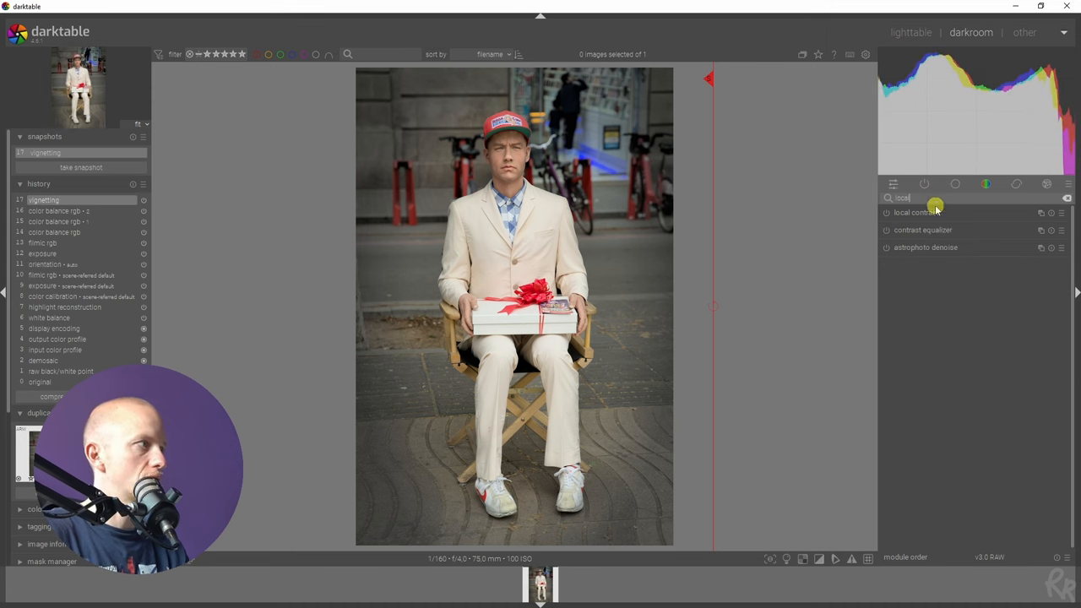
pyautogui.click(915, 212)
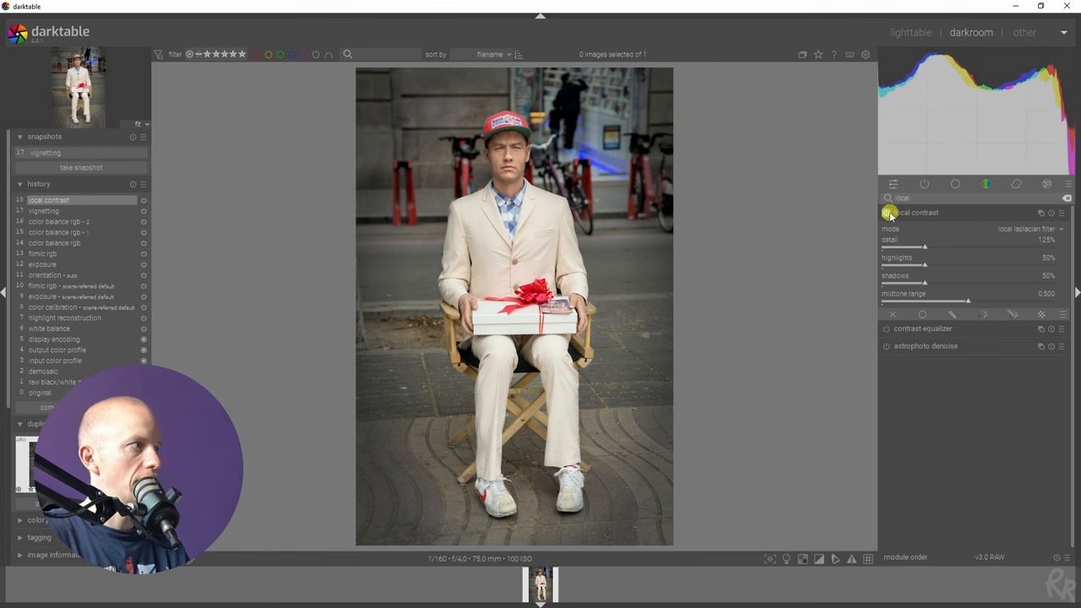
pyautogui.moveTo(374, 252)
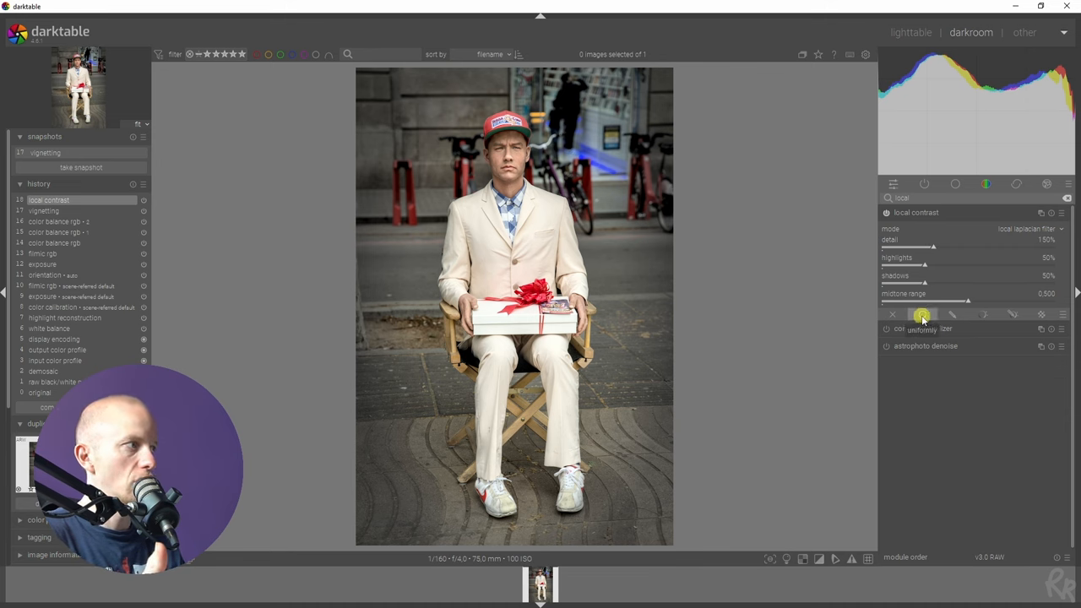
pyautogui.click(922, 314)
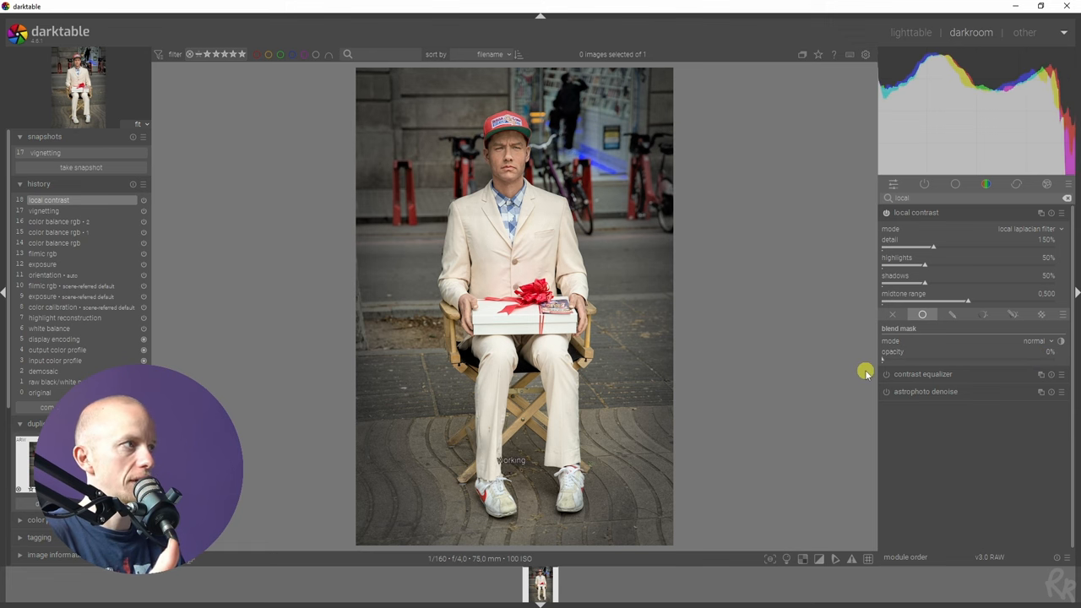
pyautogui.moveTo(883, 359); pyautogui.dragTo(1055, 358)
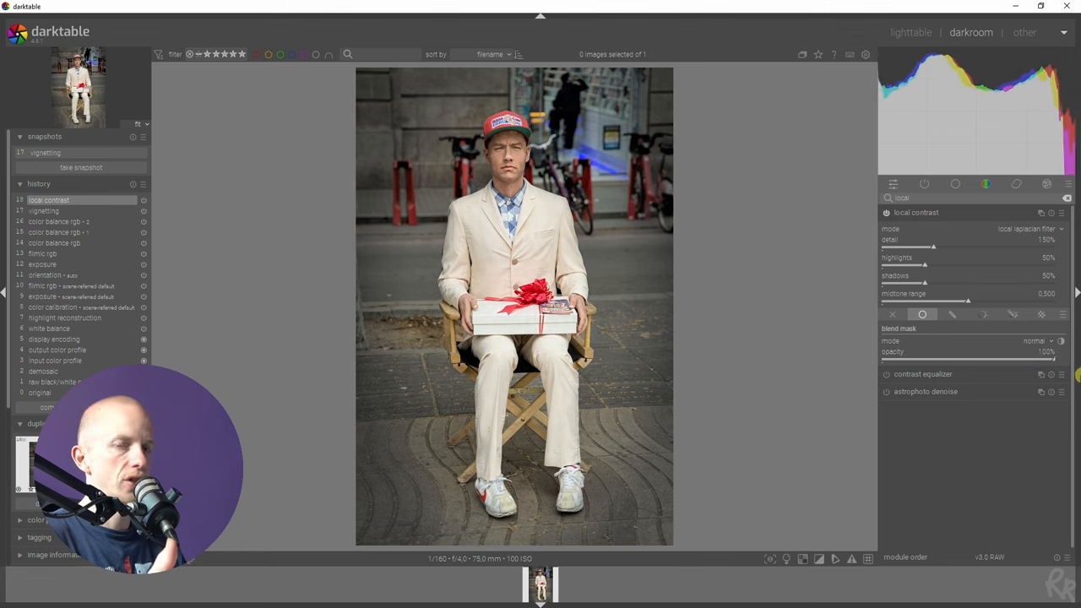
pyautogui.moveTo(1056, 359); pyautogui.dragTo(938, 359)
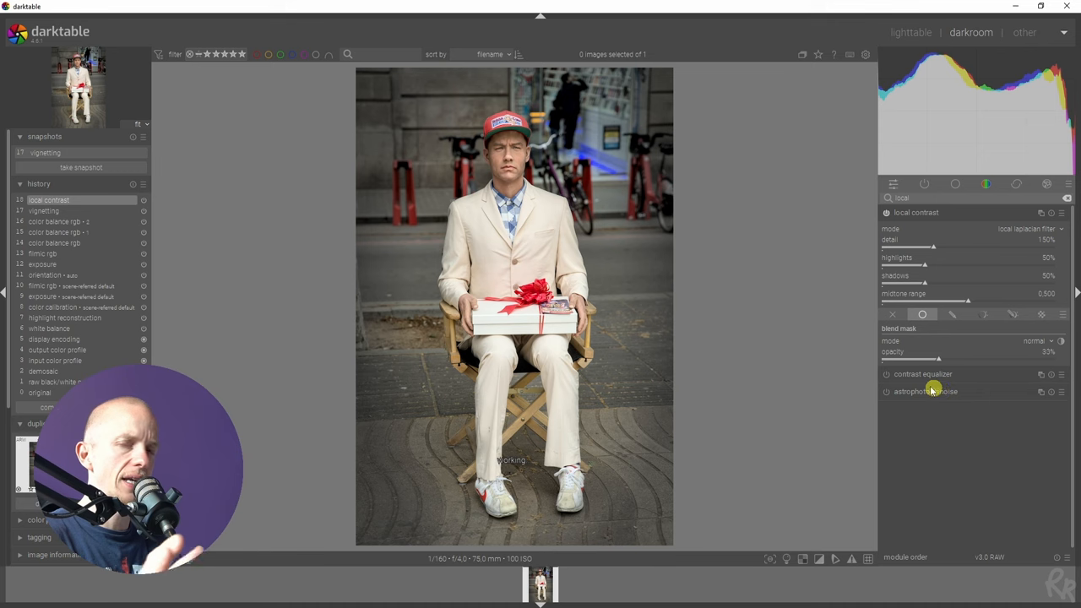
pyautogui.moveTo(938, 358); pyautogui.dragTo(967, 359)
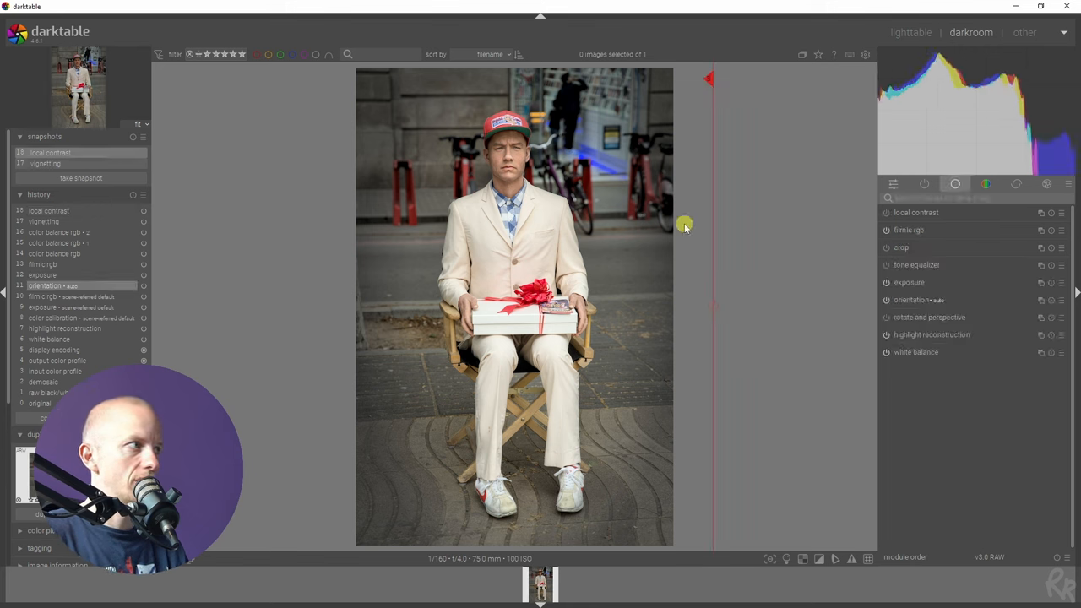
pyautogui.moveTo(819, 324)
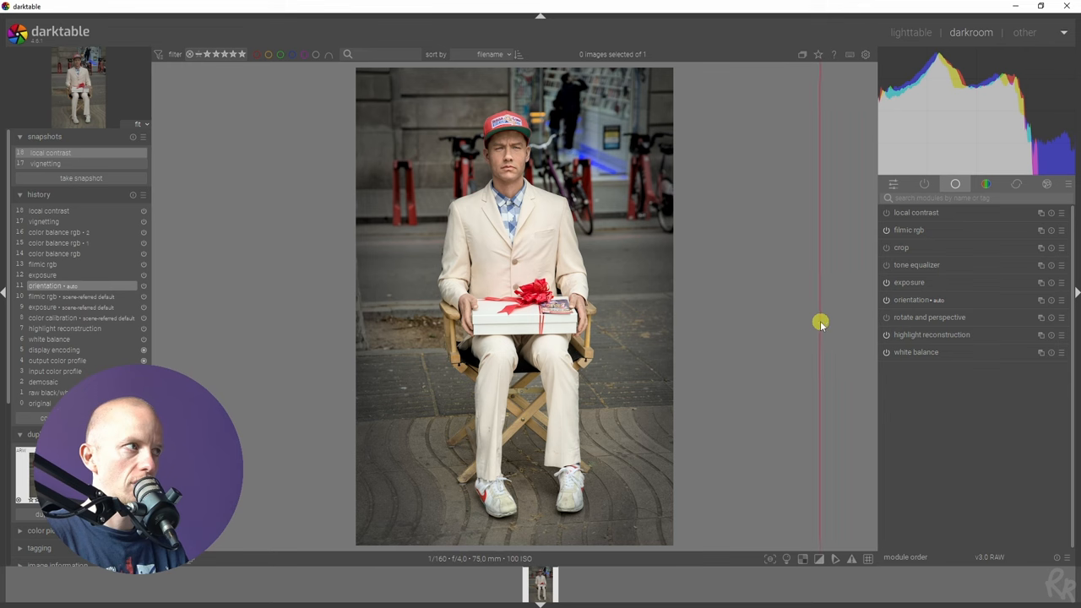